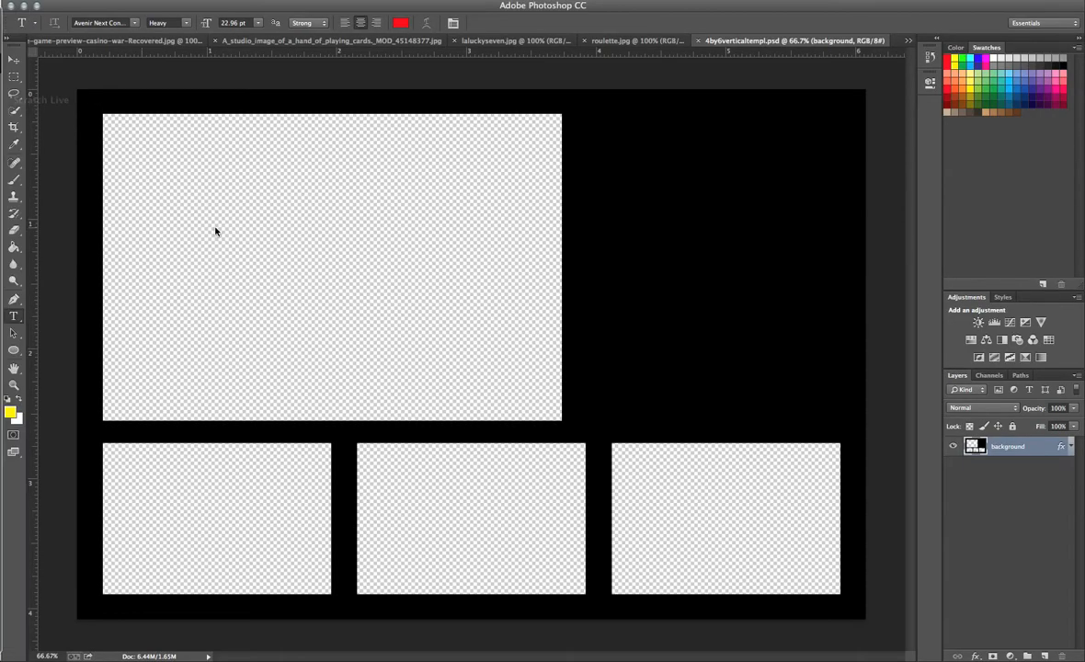
mouse_move(649, 449)
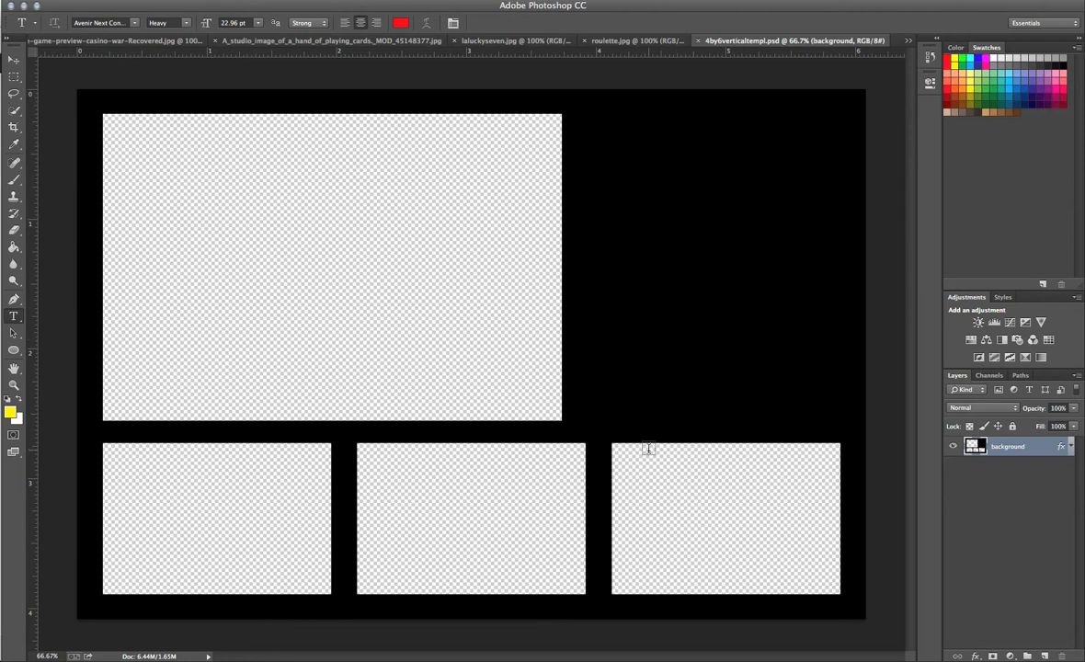
mouse_move(103, 338)
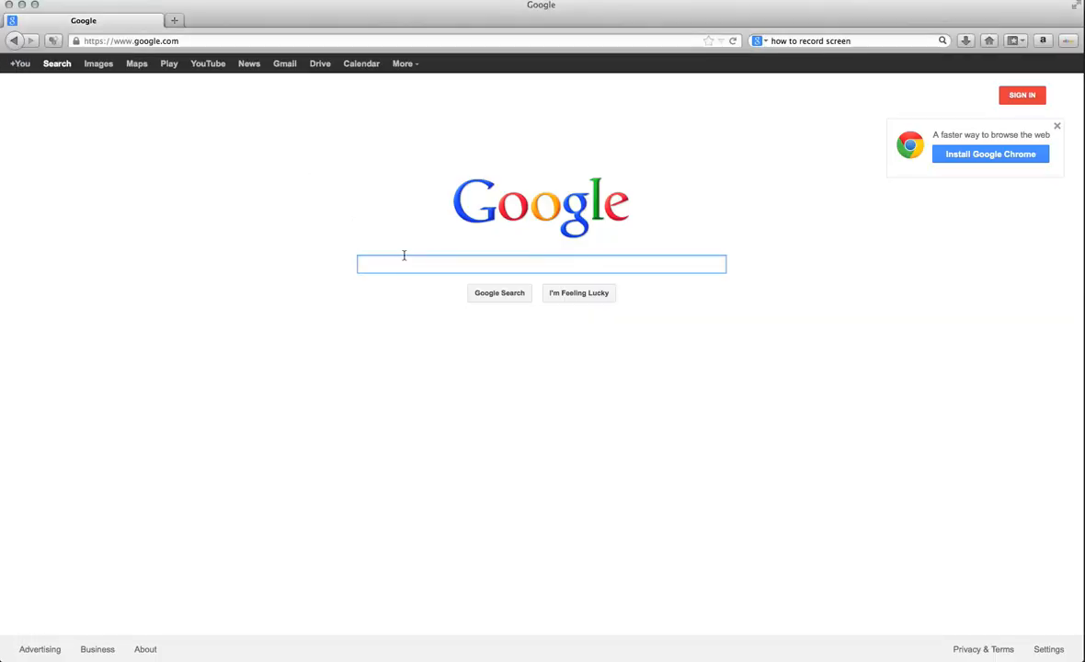
Step: Search Google Images for 'casino theme' and scroll down through the results
left_click(541, 264)
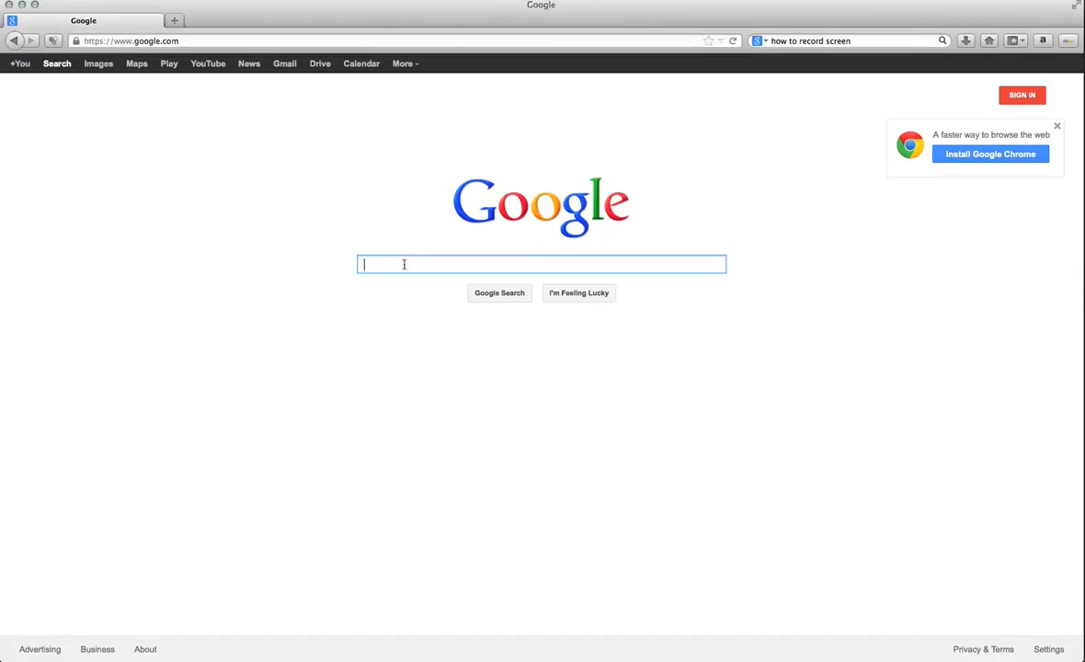
type("casino theme")
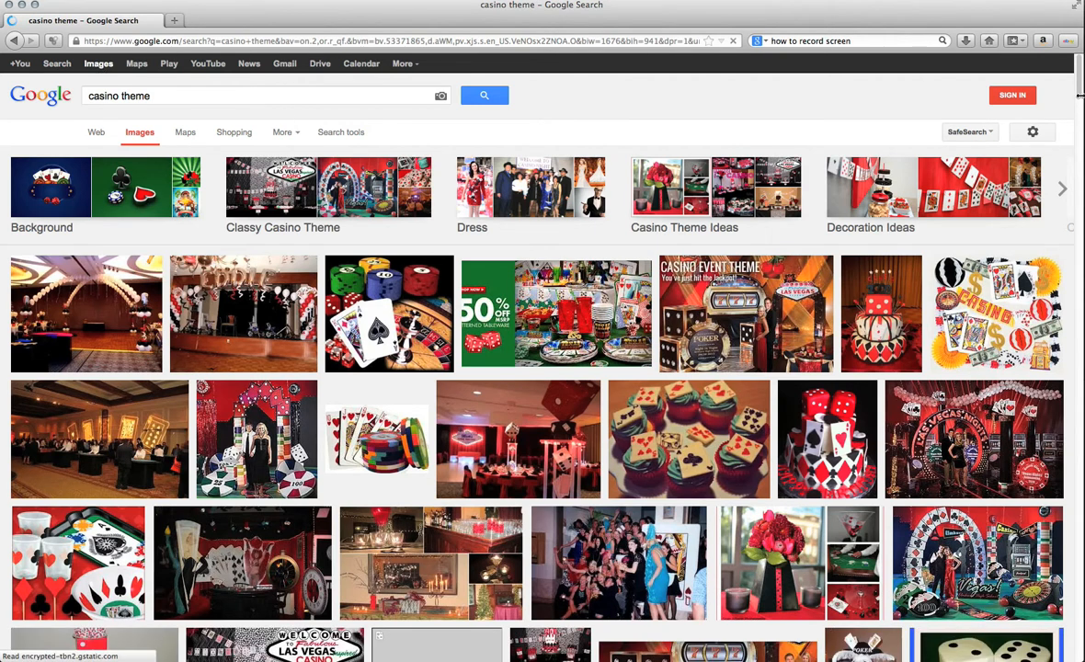
scroll("down", 3)
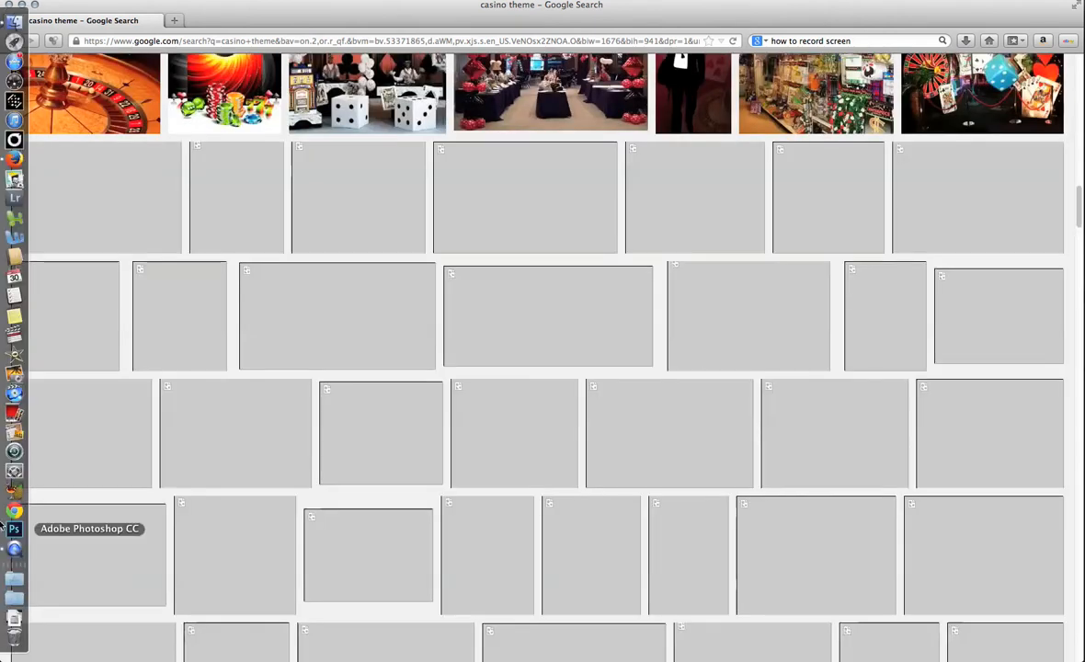
Step: Back in Photoshop, view the roulette, template and cards documents, ending on the green casino table
left_click(15, 529)
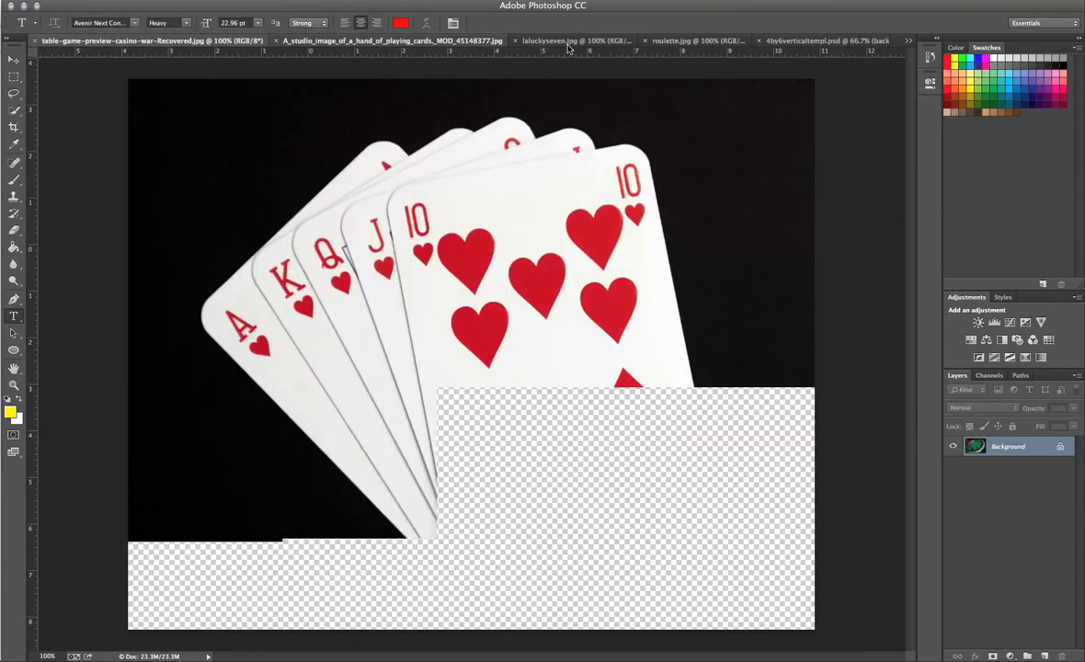
left_click(359, 40)
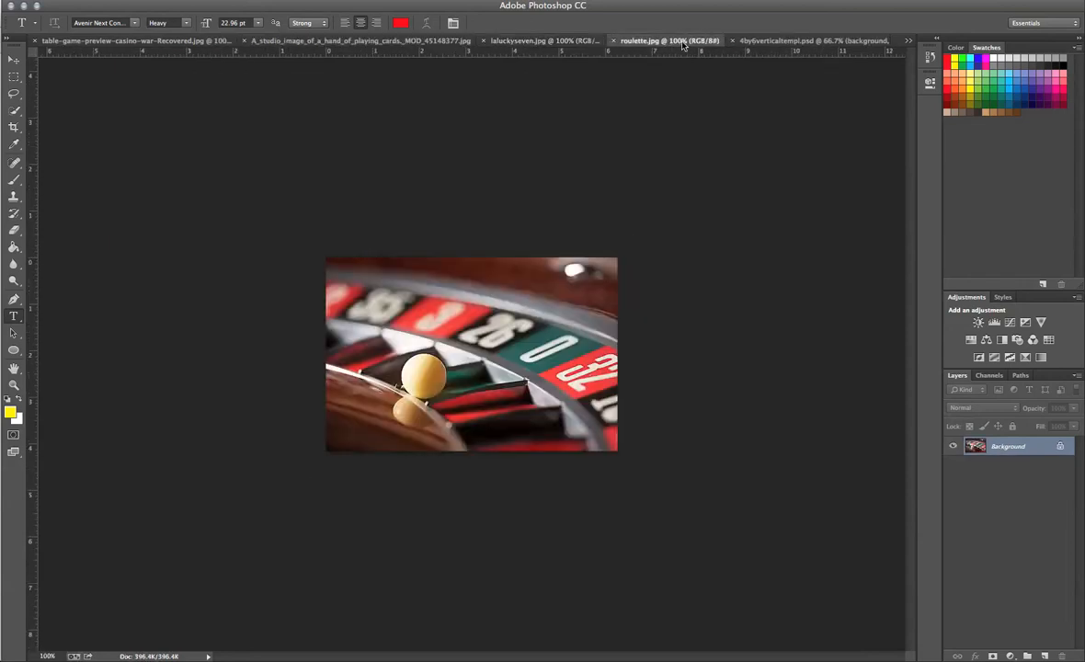
left_click(791, 40)
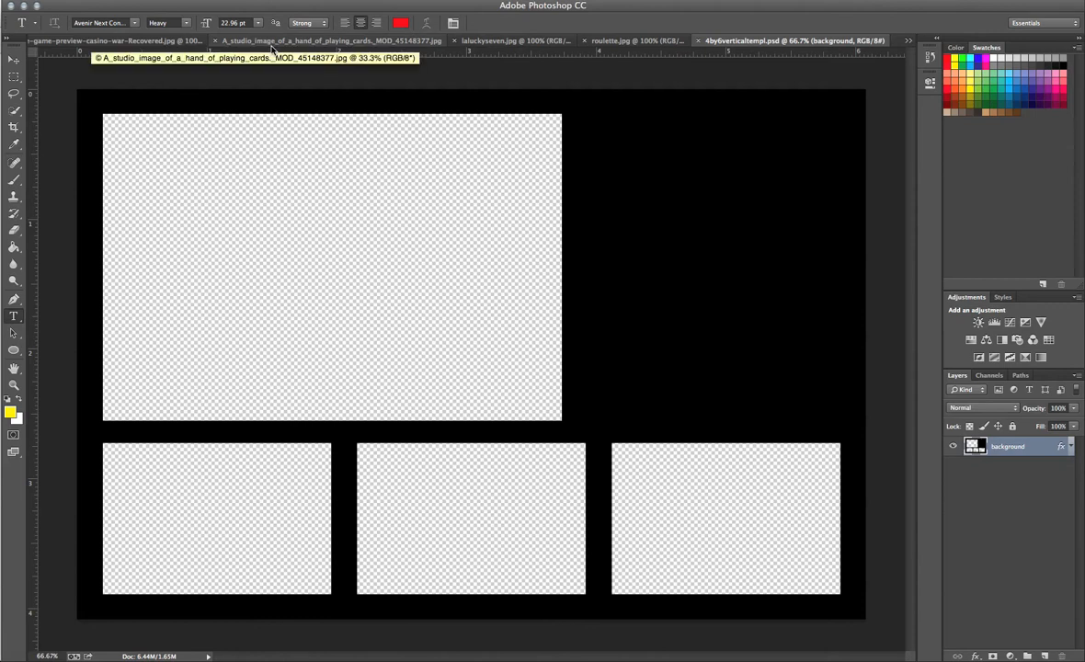
left_click(326, 41)
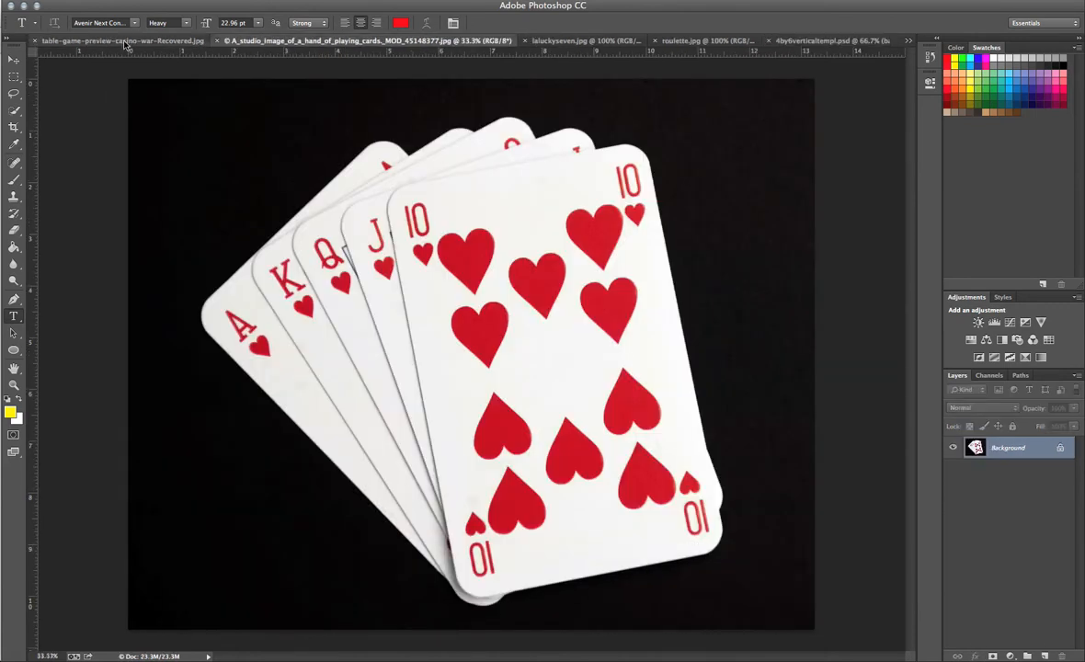
left_click(120, 41)
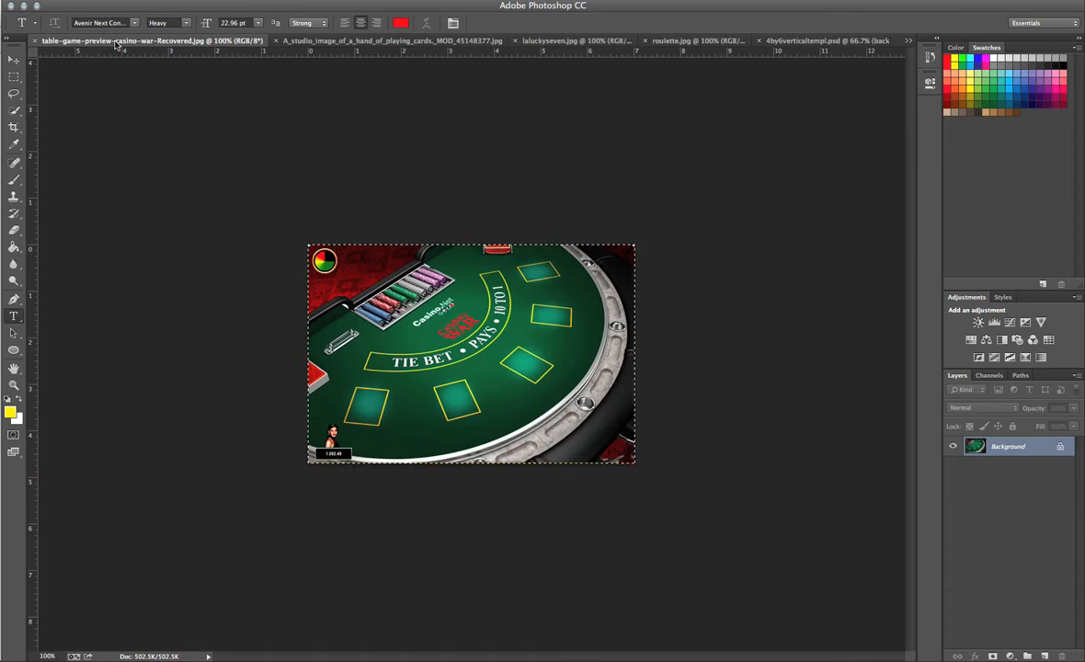
mouse_move(121, 51)
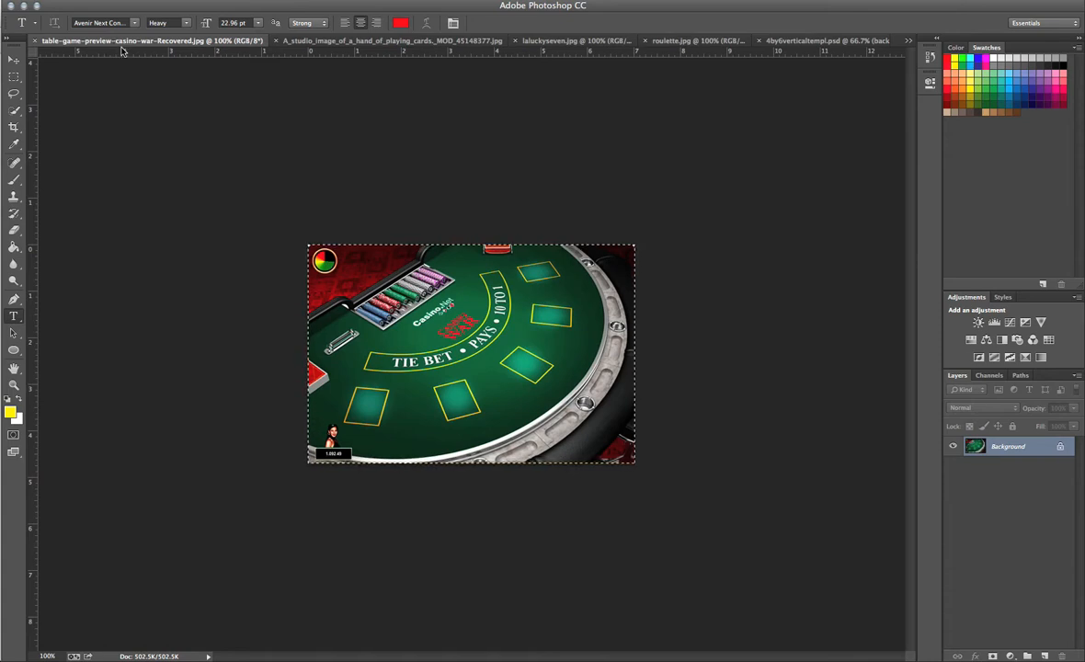
mouse_move(220, 134)
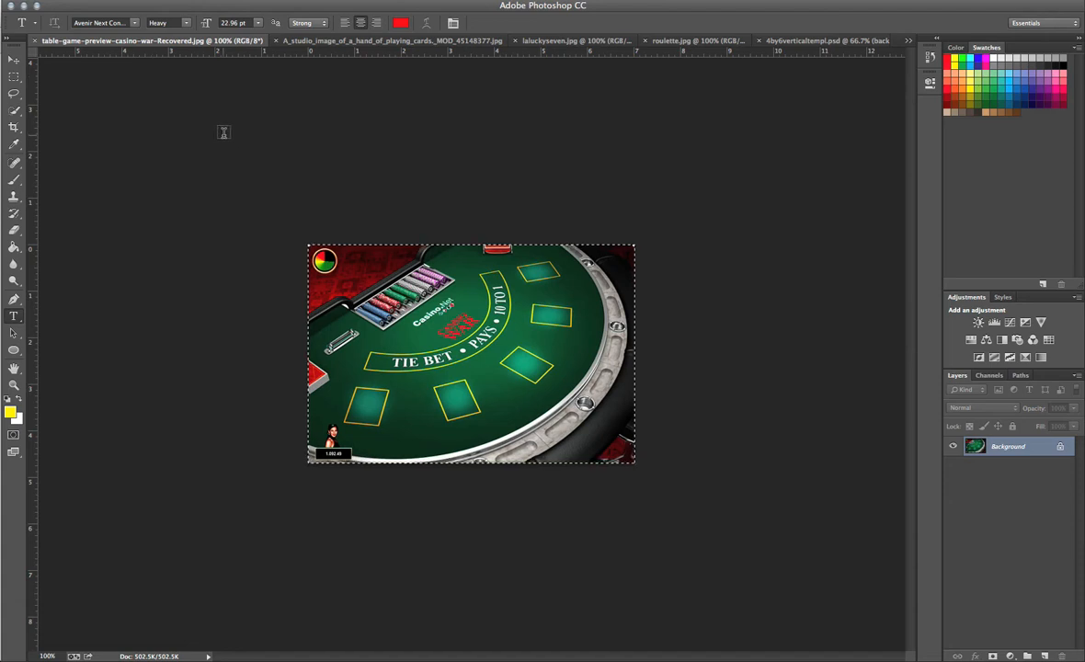
Step: Bring up the 4x6 template to place the casino table picture
left_click(819, 41)
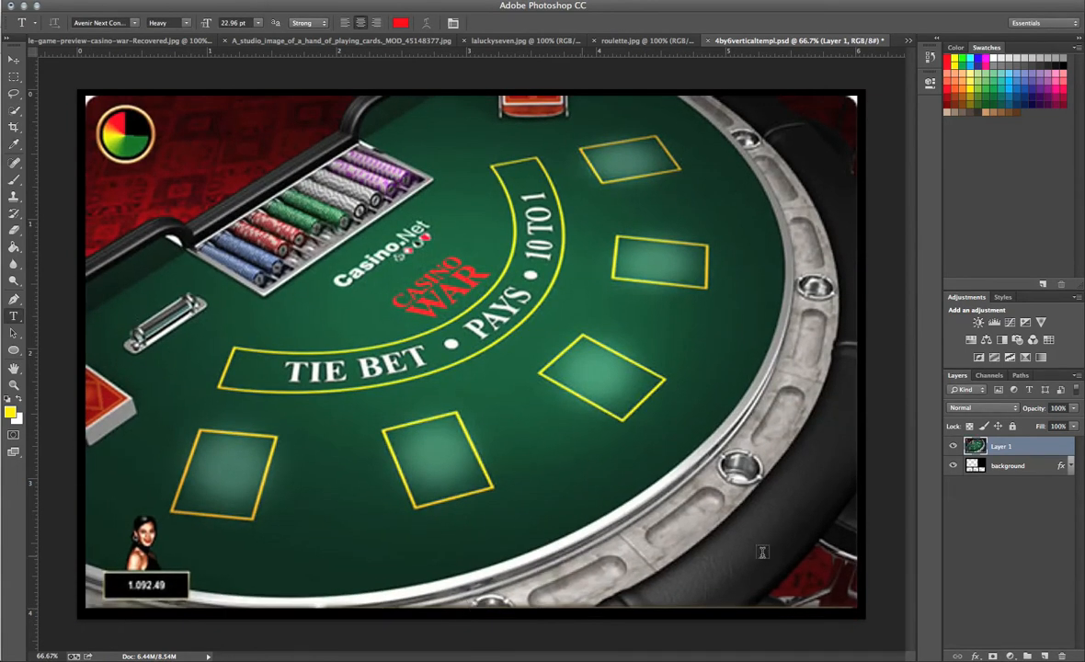
mouse_move(577, 223)
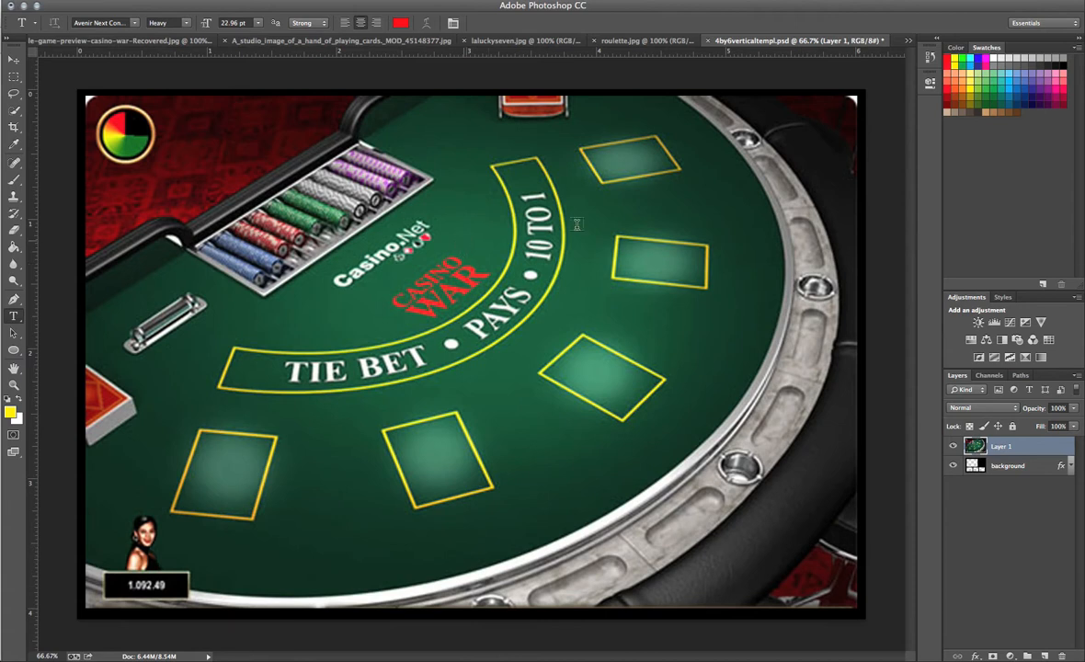
mouse_move(1004, 504)
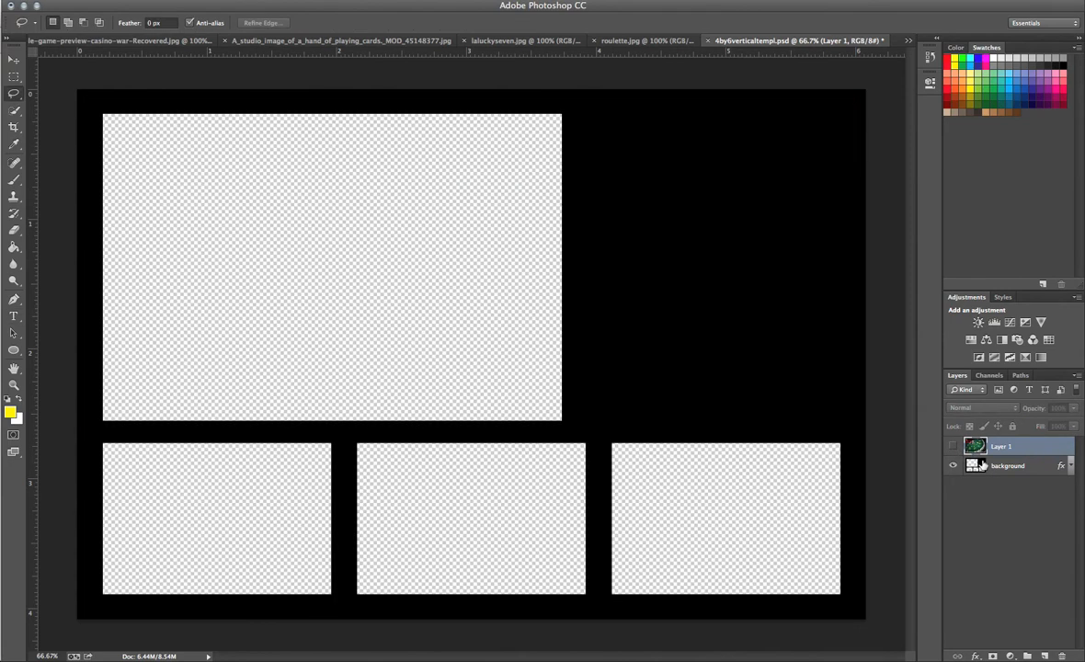
mouse_move(1014, 472)
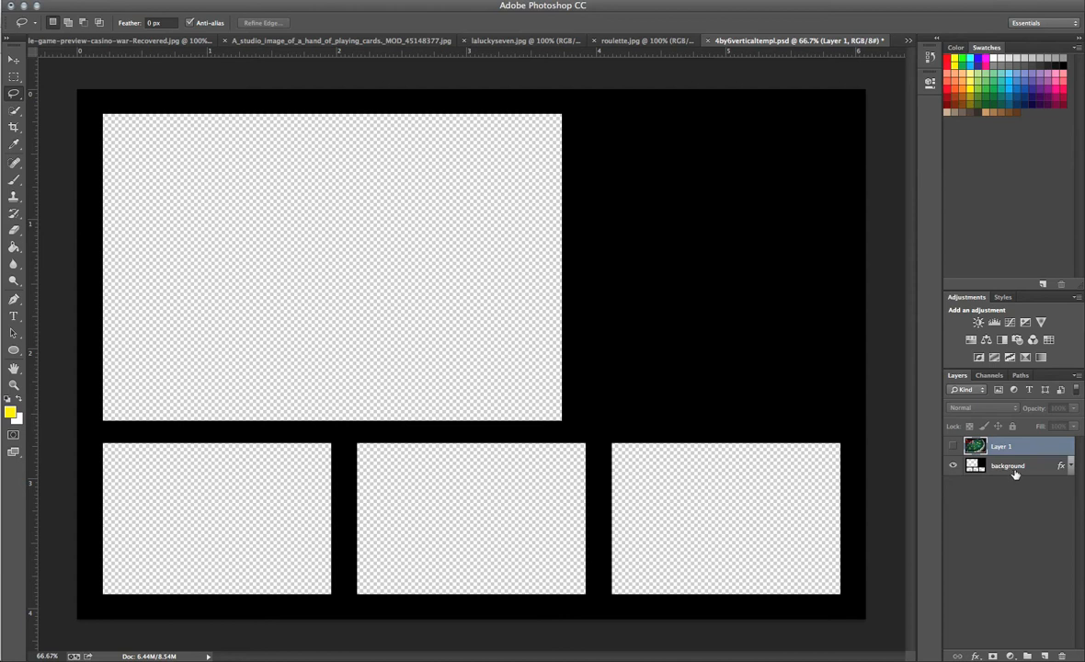
Step: Select the background layer and invert the frame selection to the four photo windows
left_click(1007, 466)
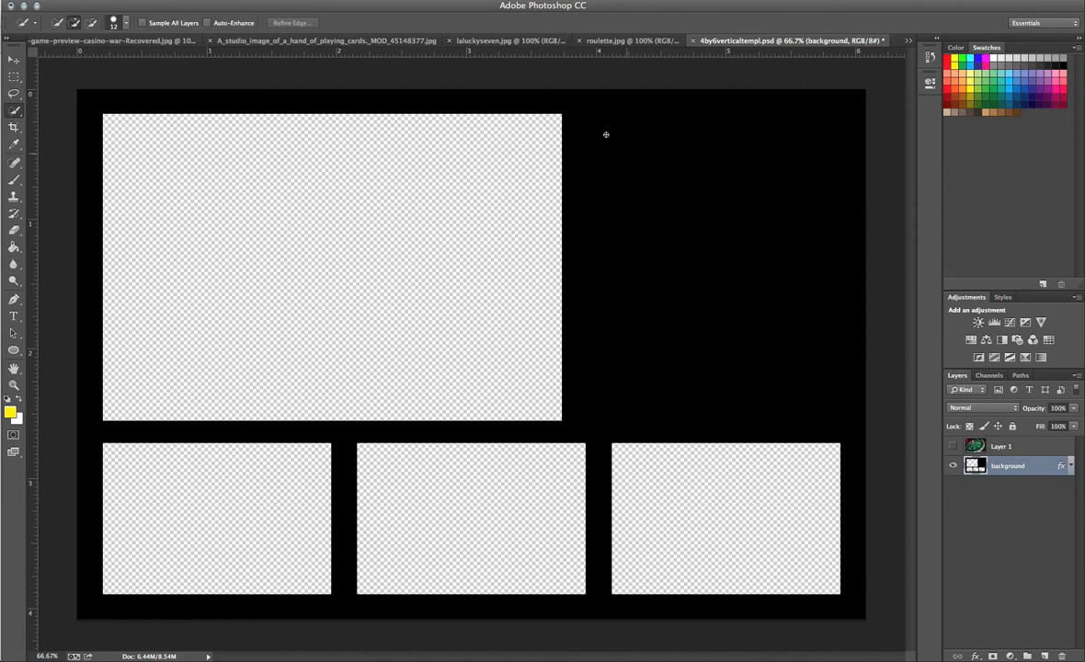
mouse_move(662, 416)
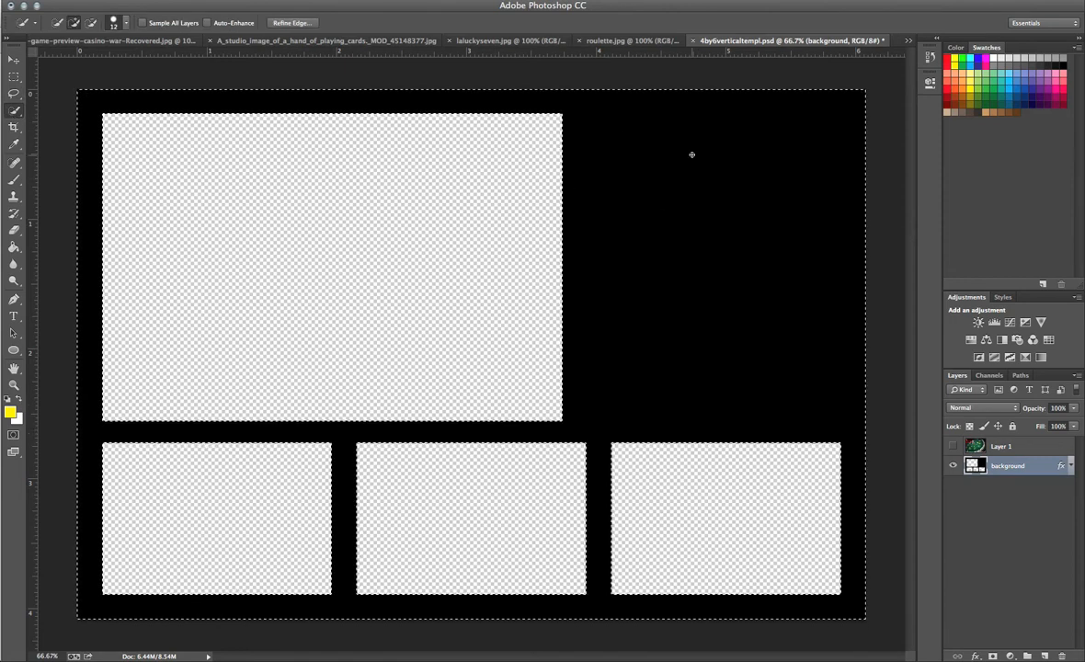
mouse_move(253, 463)
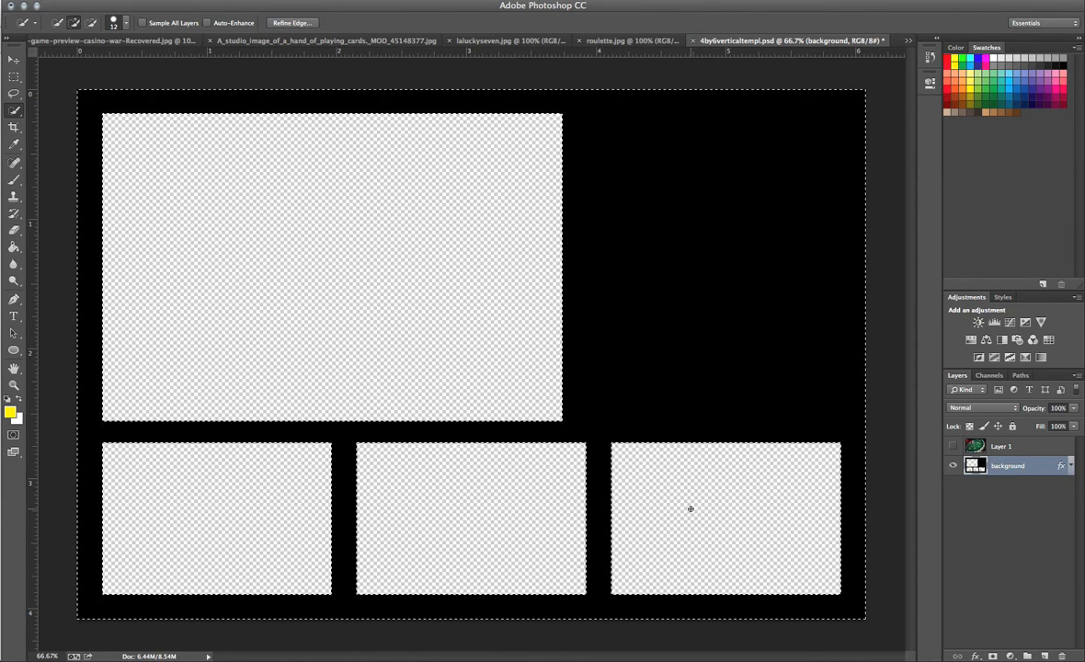
mouse_move(704, 511)
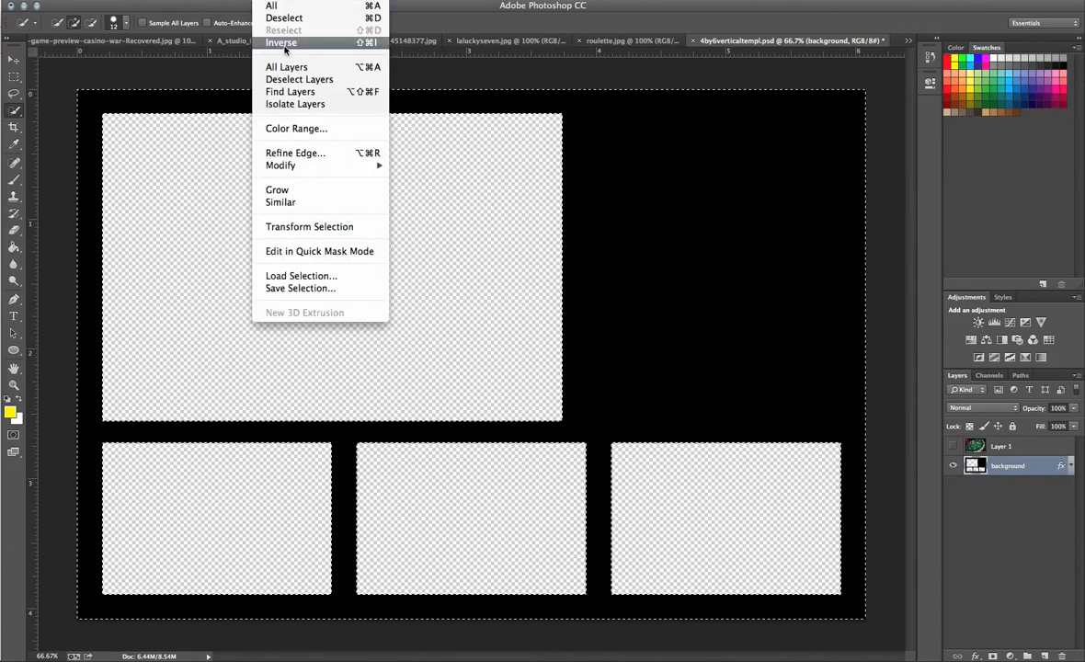
left_click(281, 42)
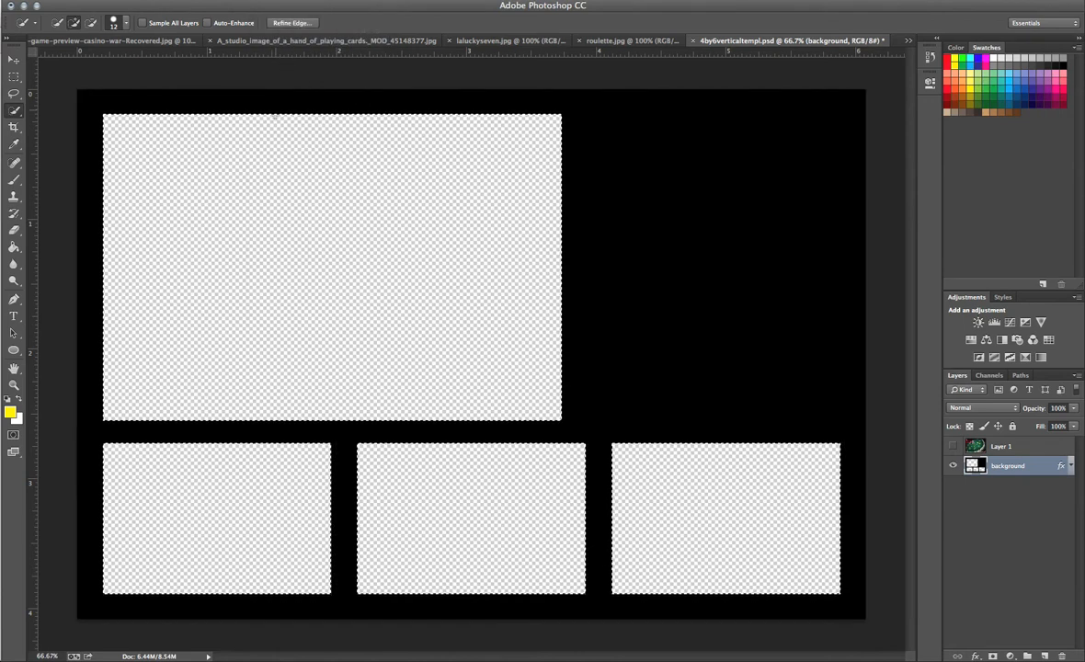
mouse_move(435, 130)
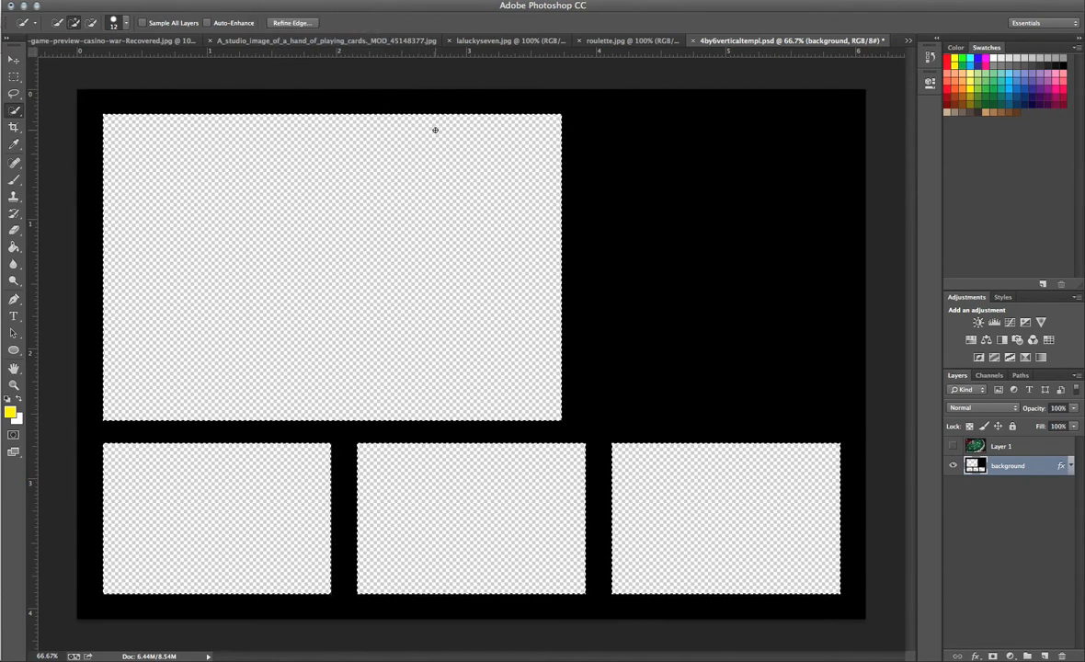
mouse_move(651, 218)
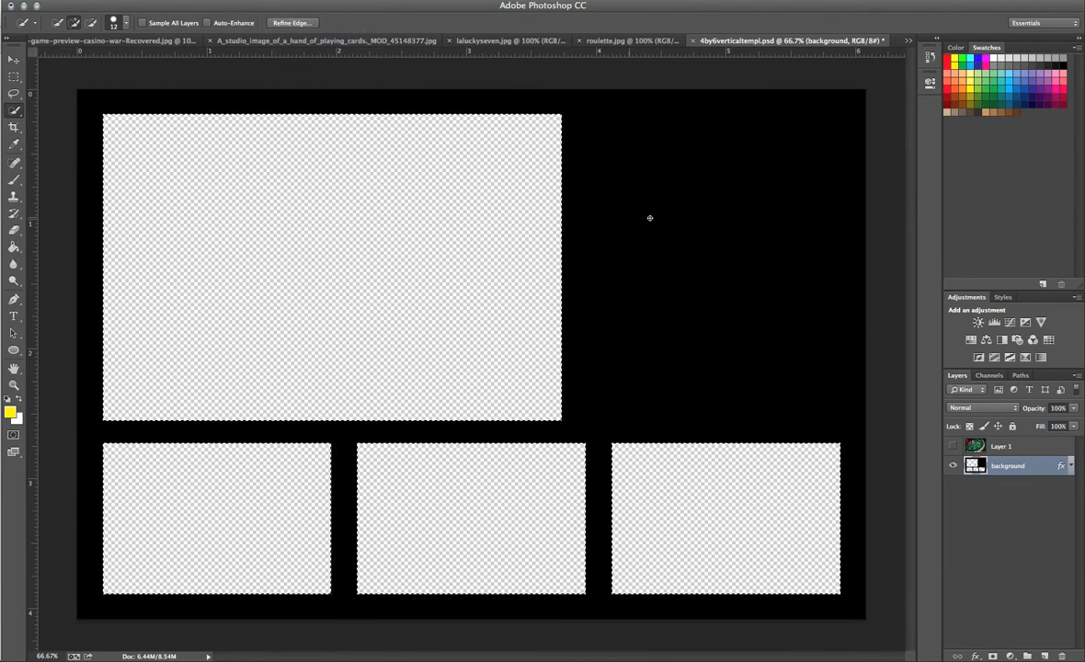
Step: Show Layer 1 again and delete the four photo-window areas from it
left_click(1001, 446)
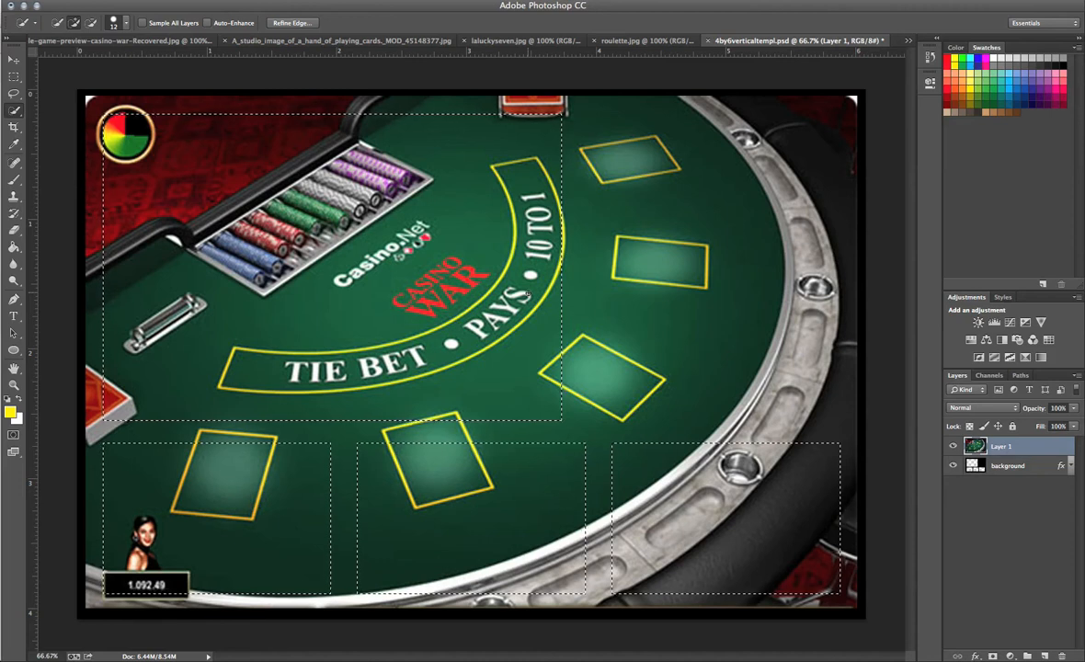
key("Delete")
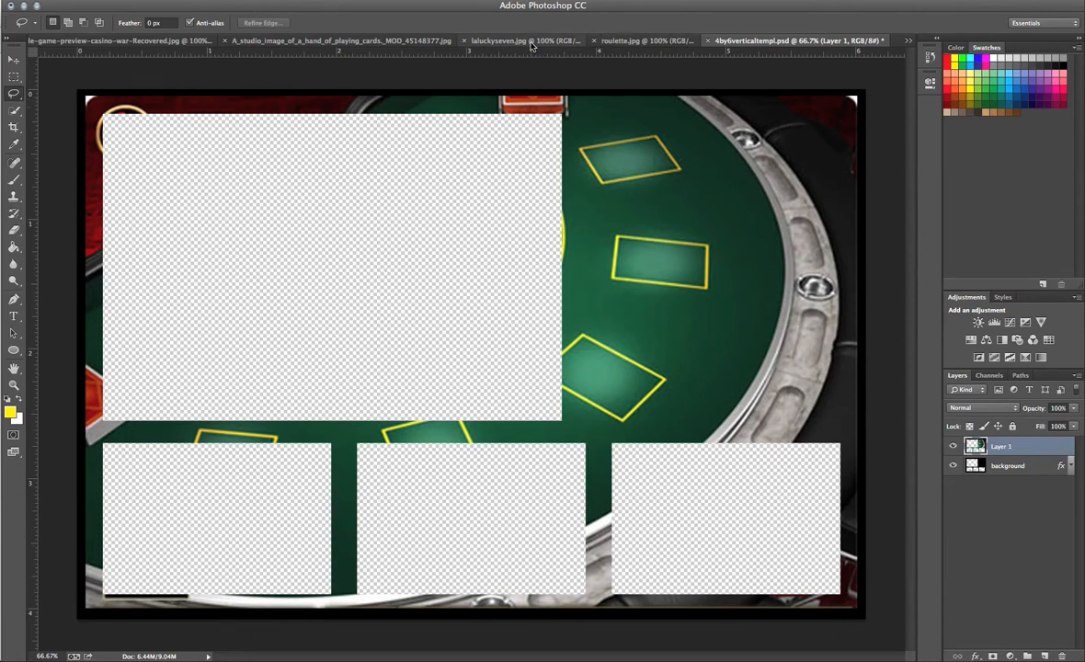
Step: Select the fanned cards in the playing cards photo and bring them into the template
left_click(340, 40)
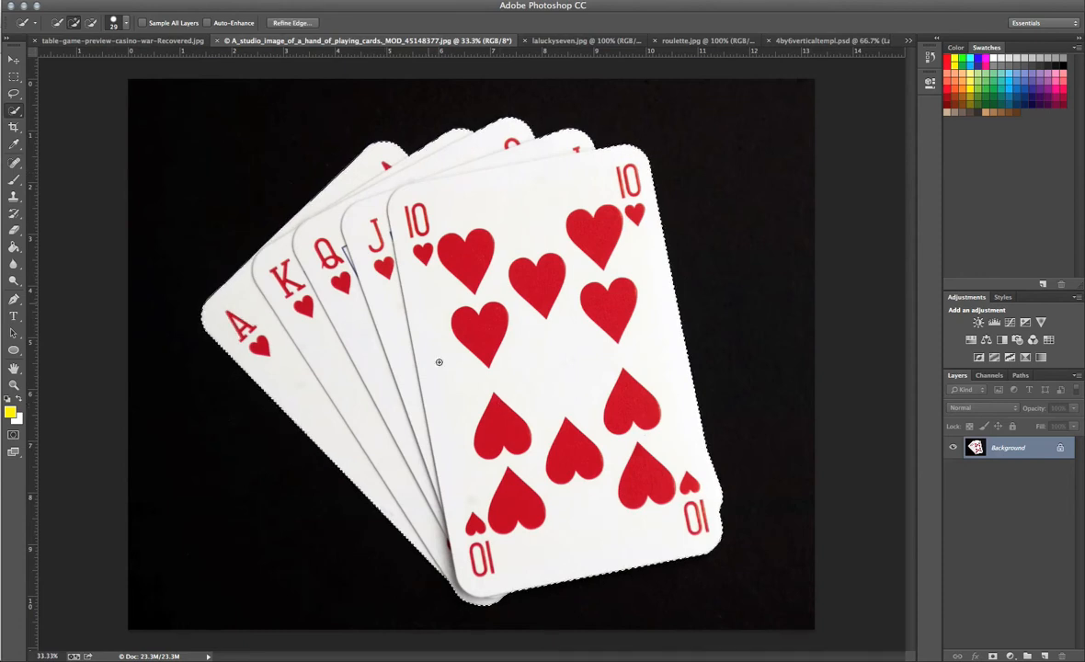
mouse_move(460, 368)
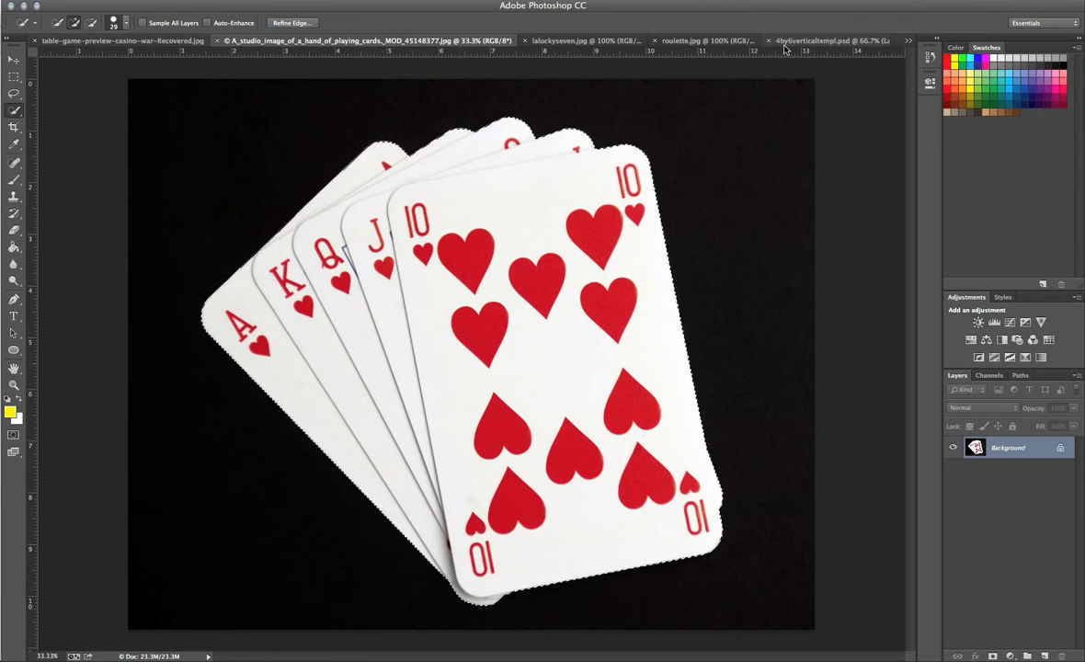
left_click(800, 40)
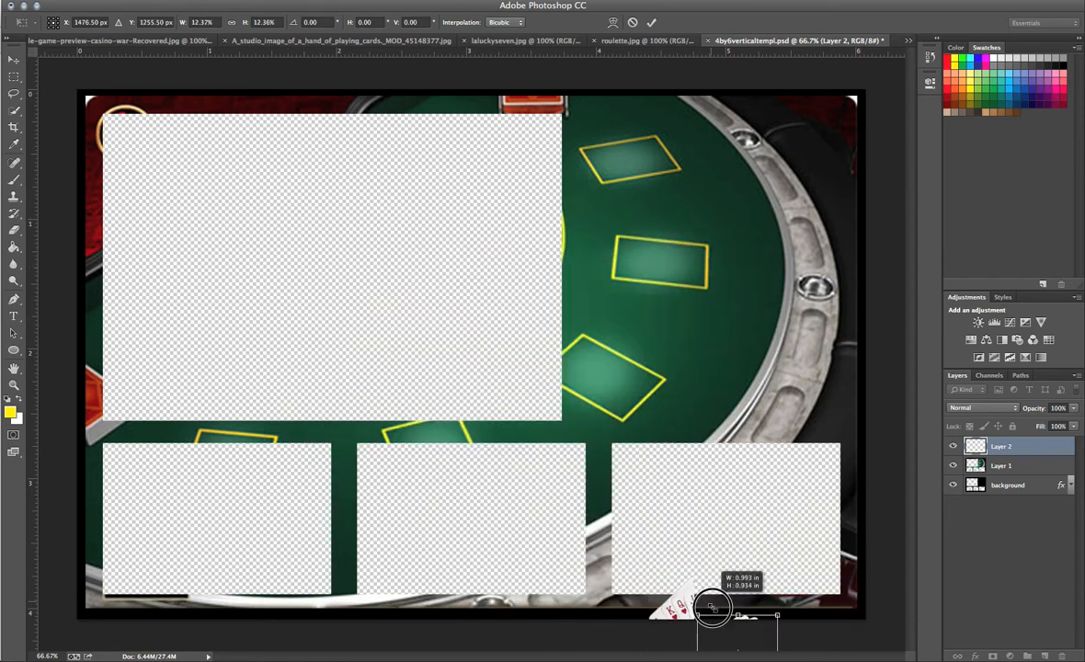
Step: Resize the hand of cards beside the top frame and name its layer 'Cards'
left_click_drag(716, 608, 753, 630)
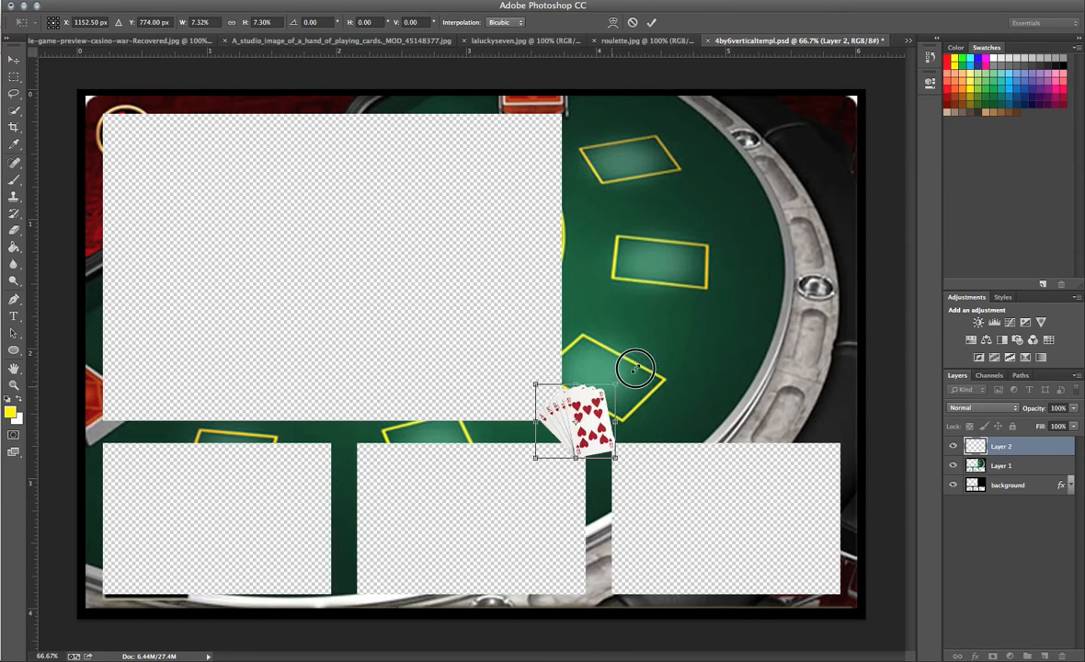
left_click_drag(638, 368, 649, 366)
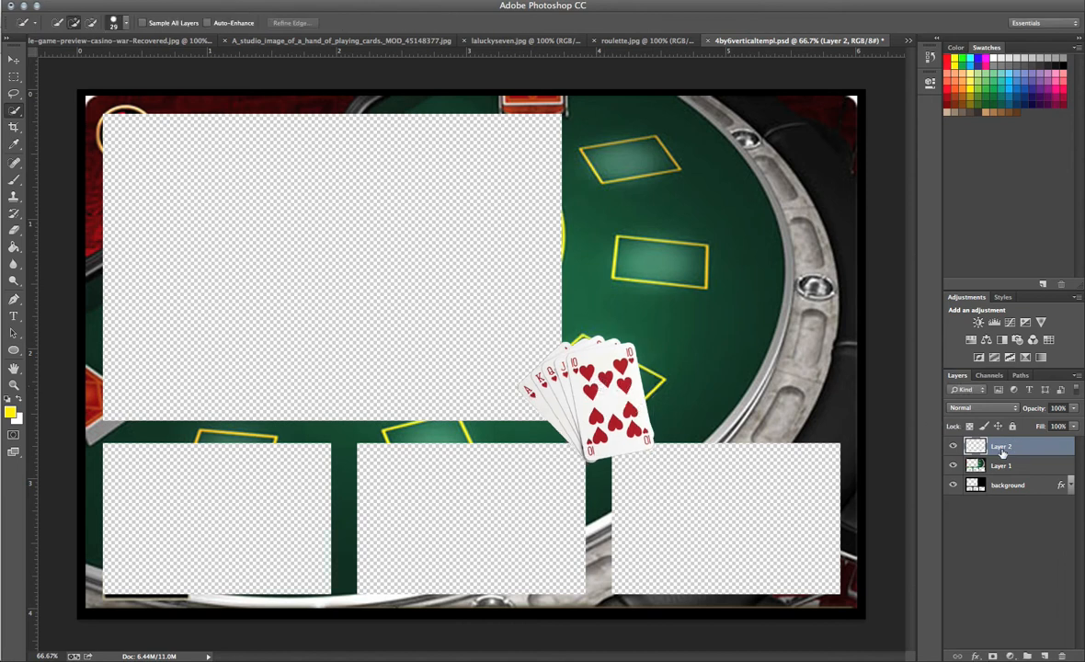
double_click(1002, 447)
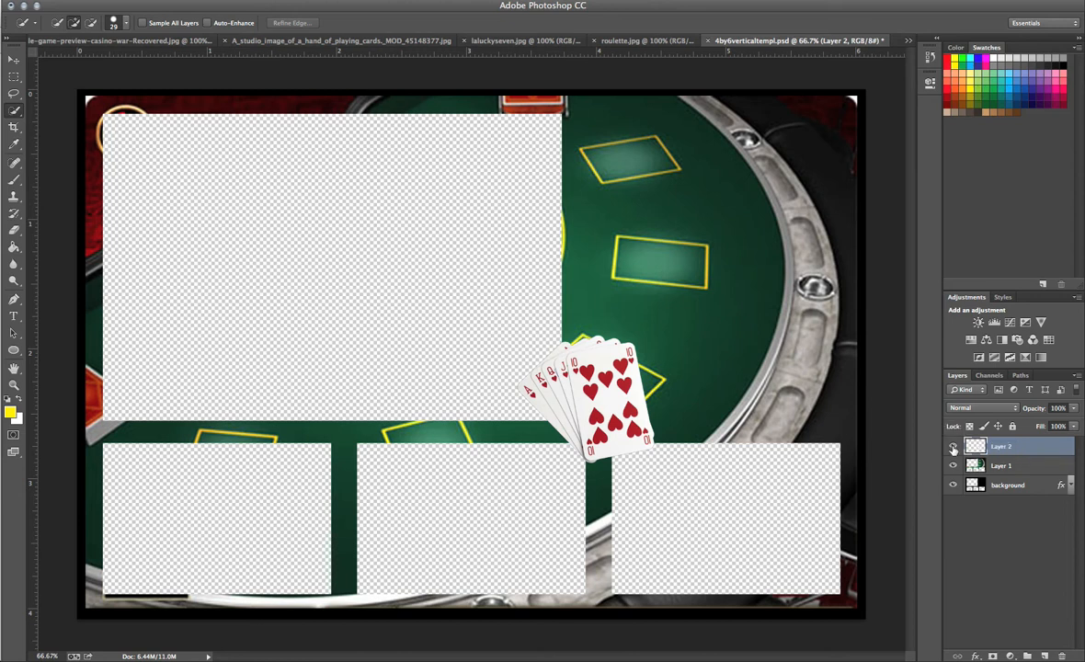
mouse_move(953, 450)
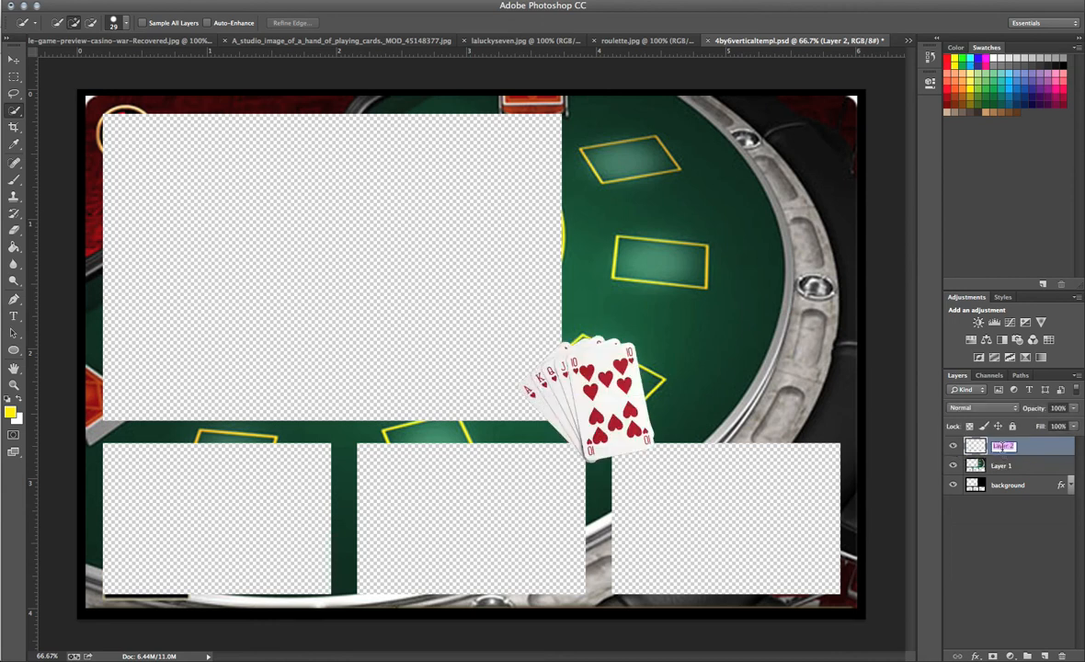
type("Cards")
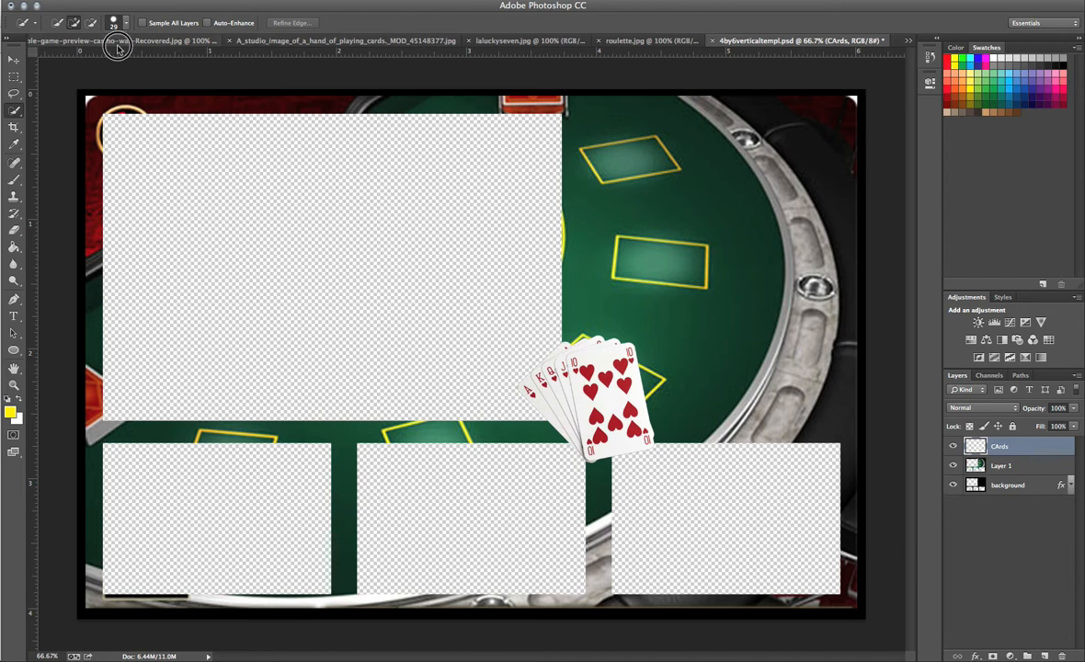
Step: Close the casino war preview and paste the left die into the overlay template
left_click(118, 50)
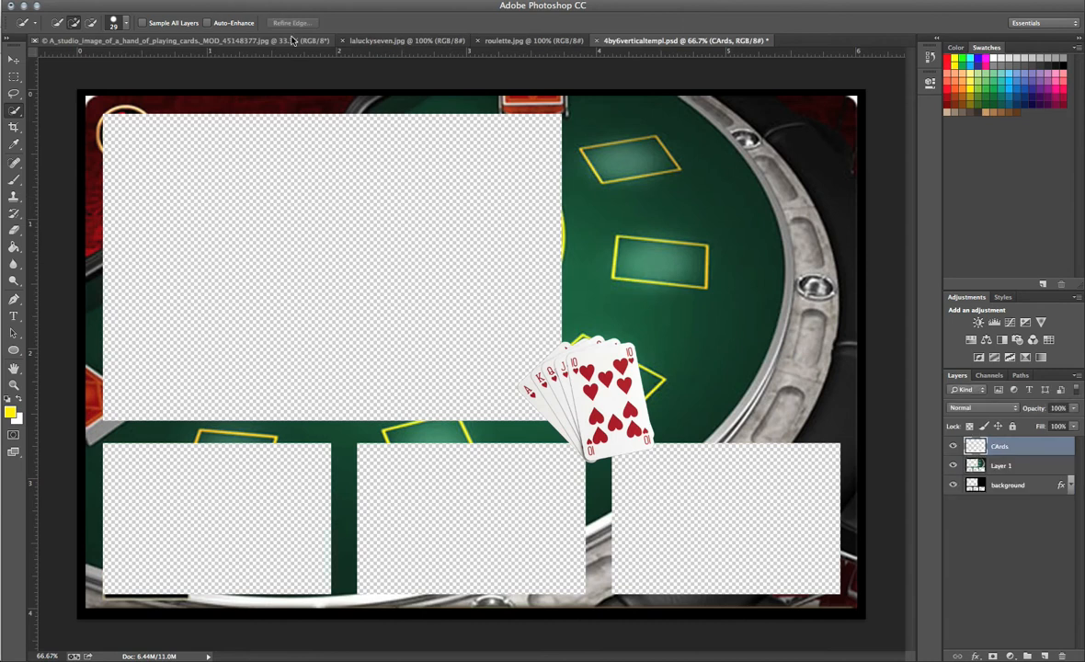
left_click(386, 40)
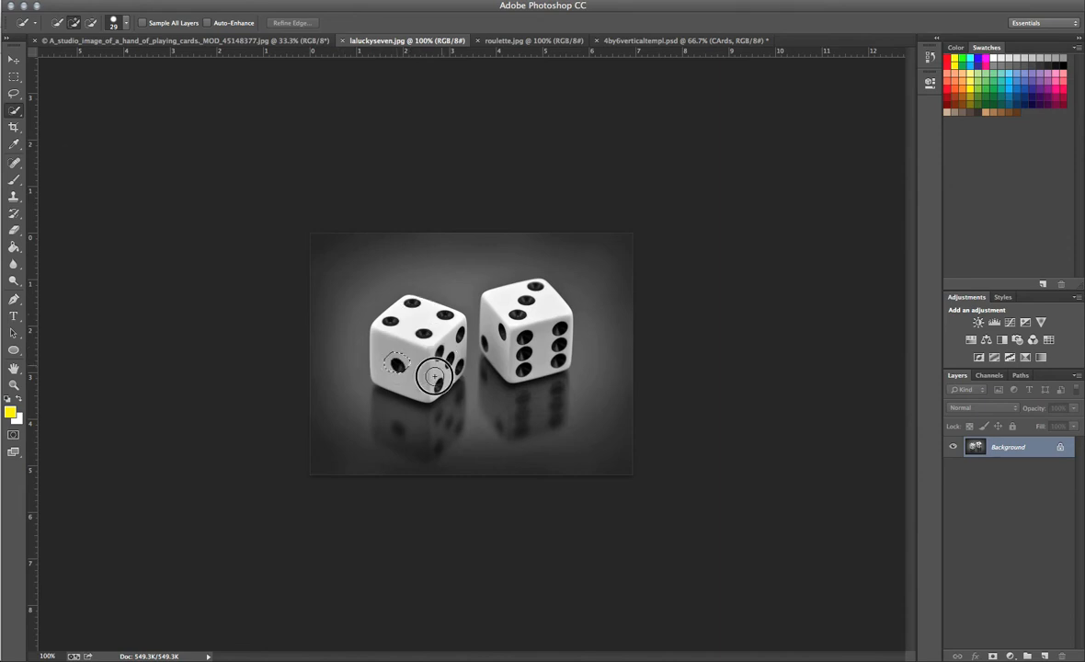
left_click(437, 377)
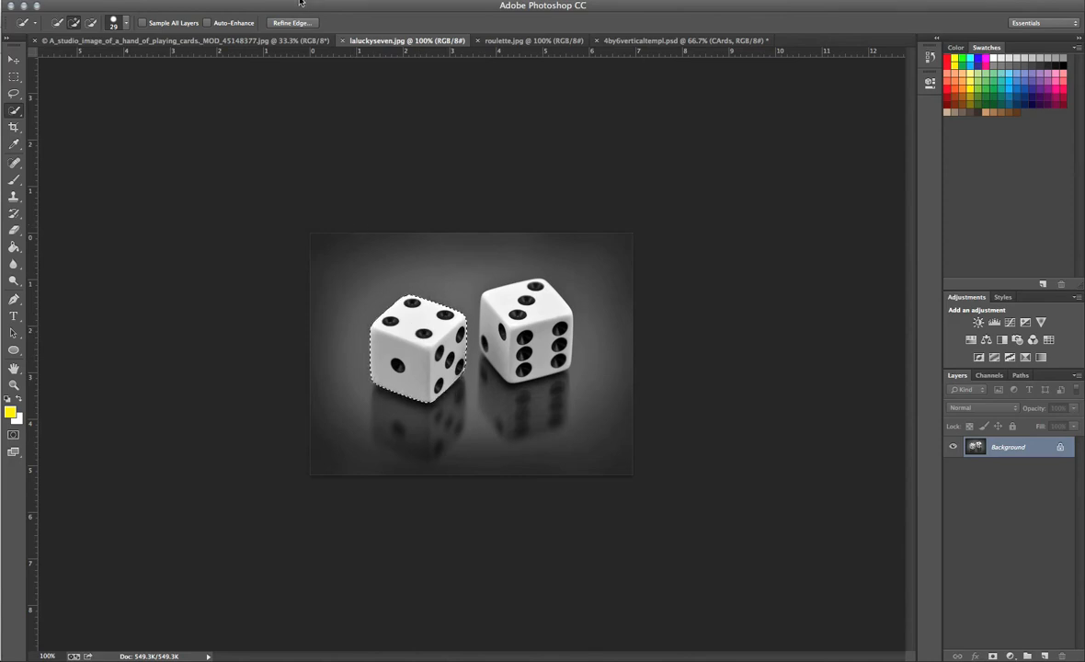
left_click(680, 41)
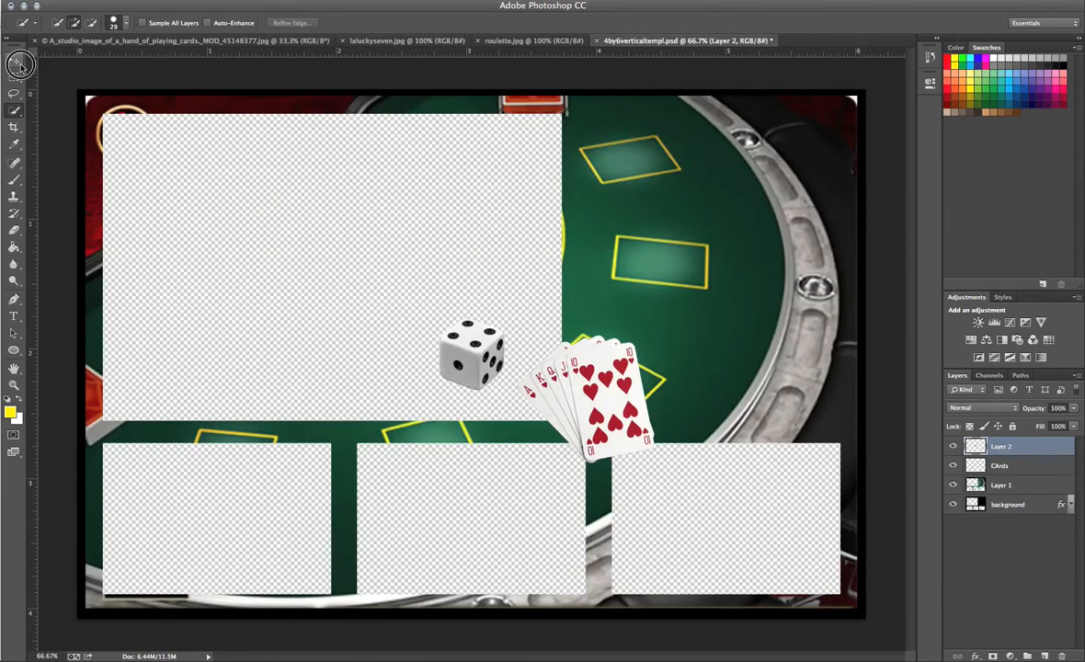
Step: Move the die to the overlay's top-left corner and rename its layer 'dice4'
left_click_drag(472, 354, 122, 136)
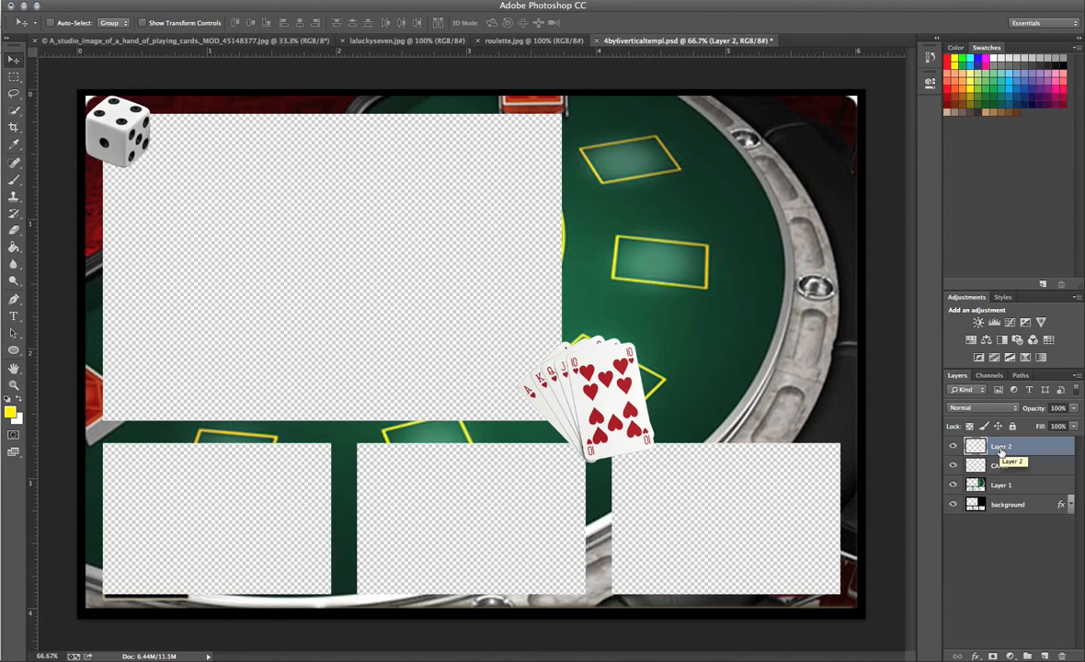
double_click(1002, 446)
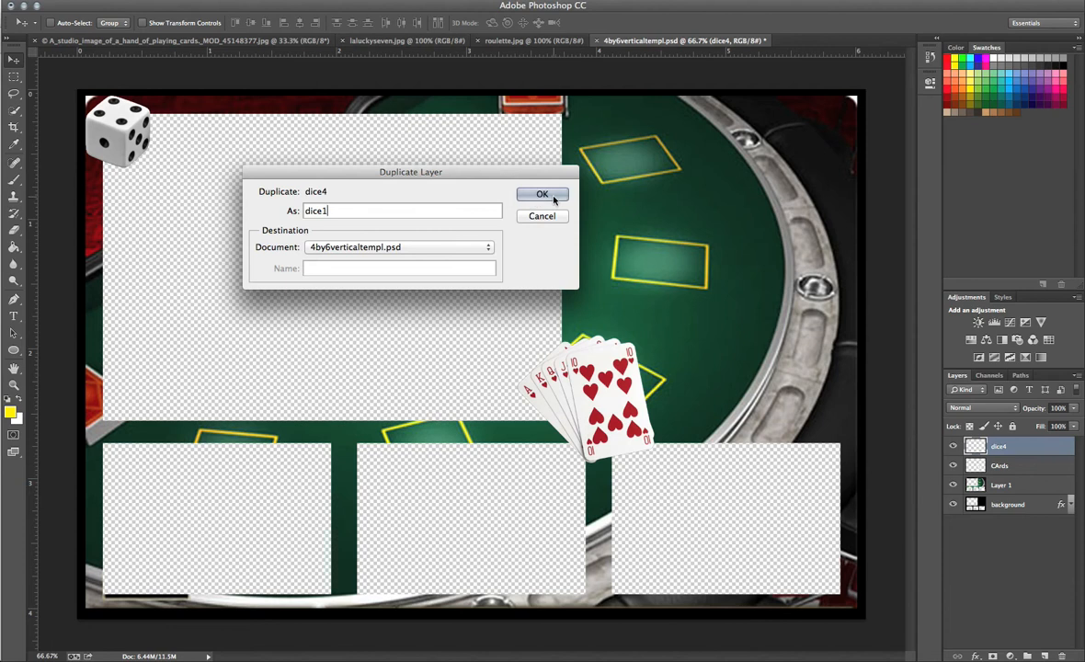
Step: Create the 'dice1' copy and tilt it into place between the lower photo boxes
left_click(542, 194)
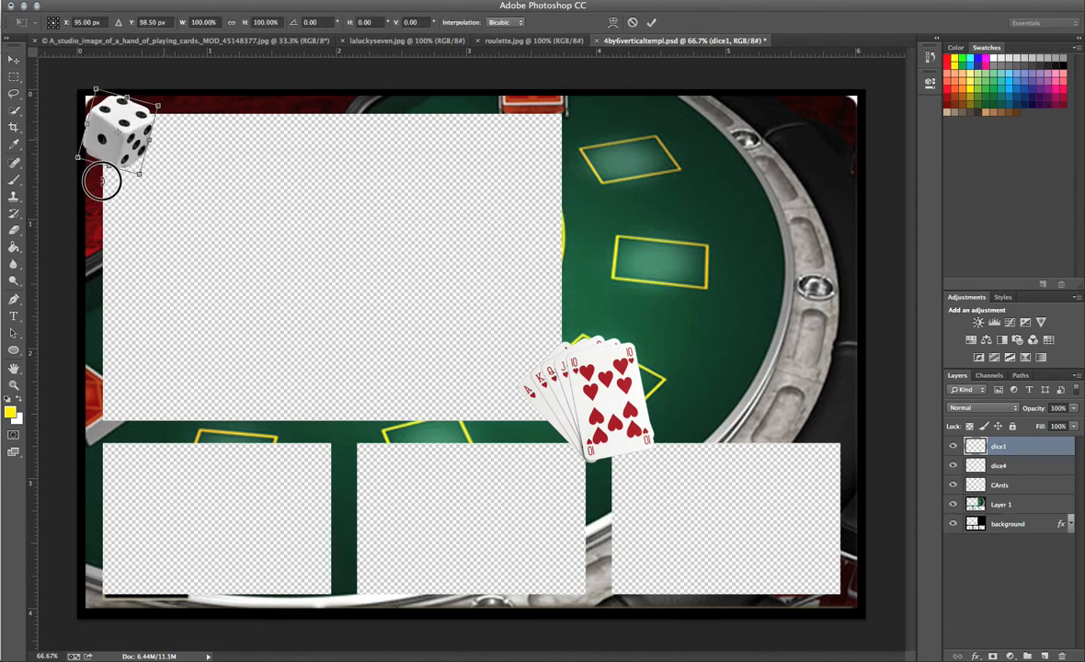
left_click_drag(103, 165, 80, 186)
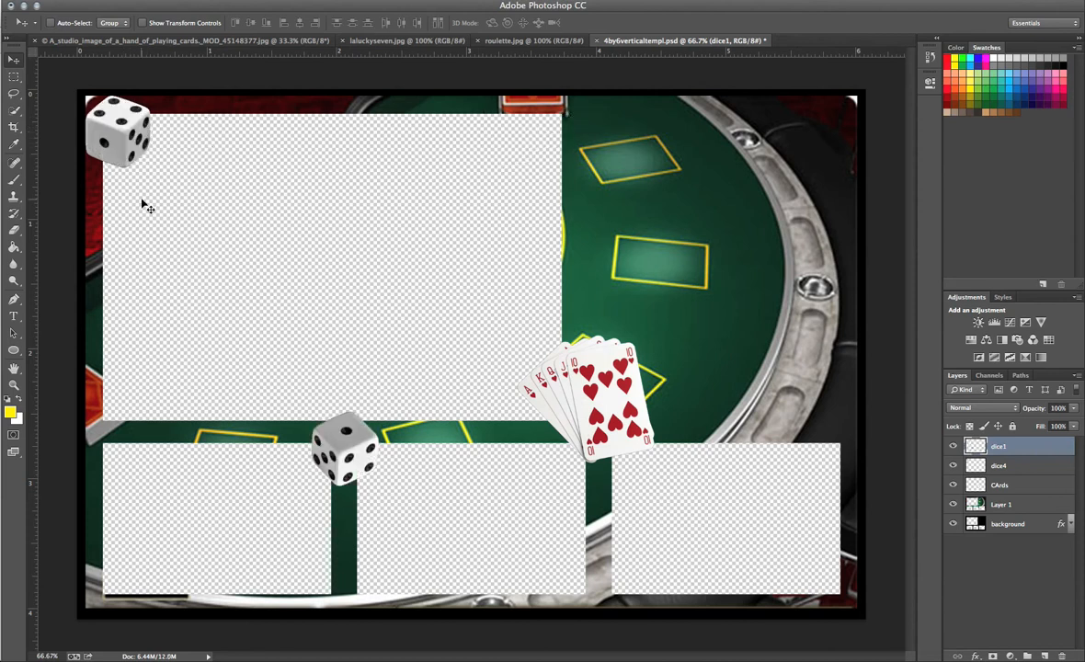
mouse_move(437, 437)
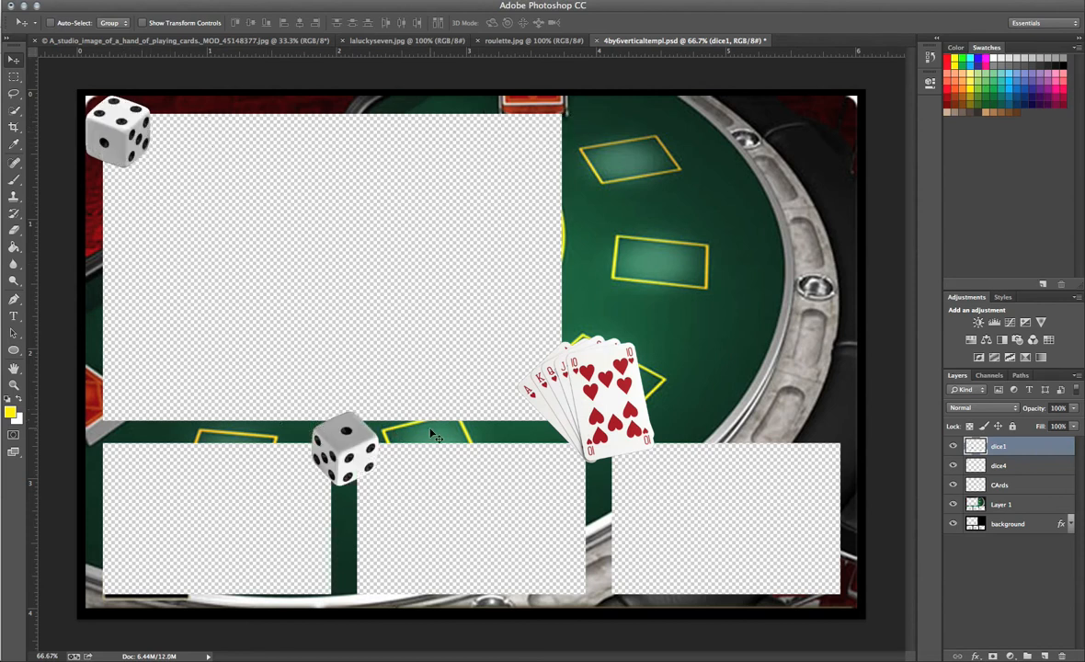
mouse_move(368, 278)
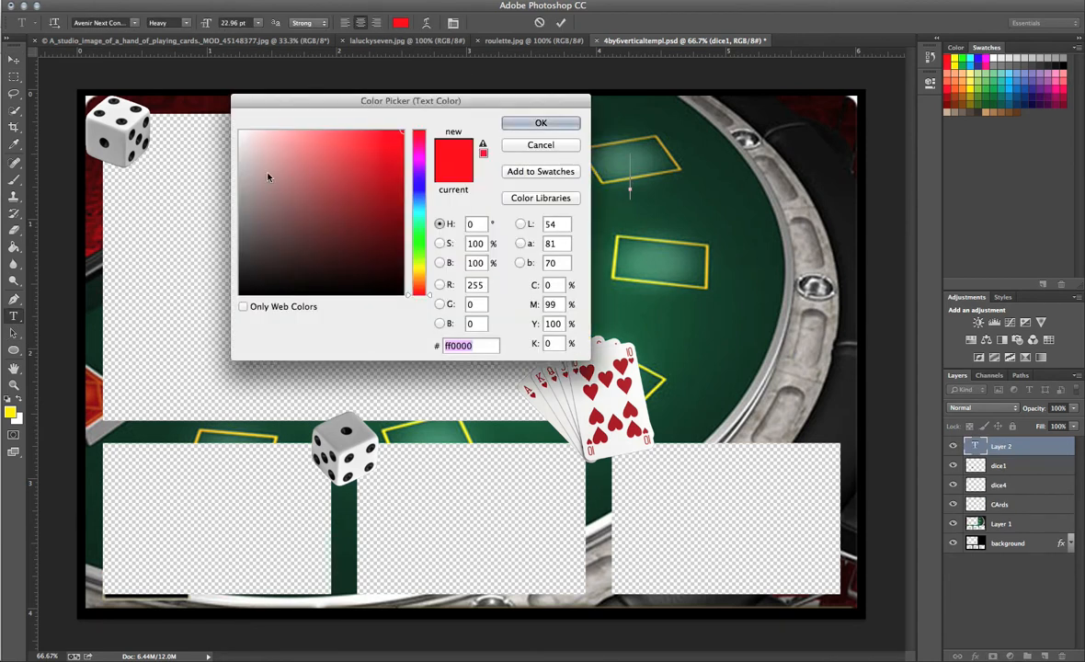
Step: Set the title text colour to near-white f8f0f0
left_click(244, 134)
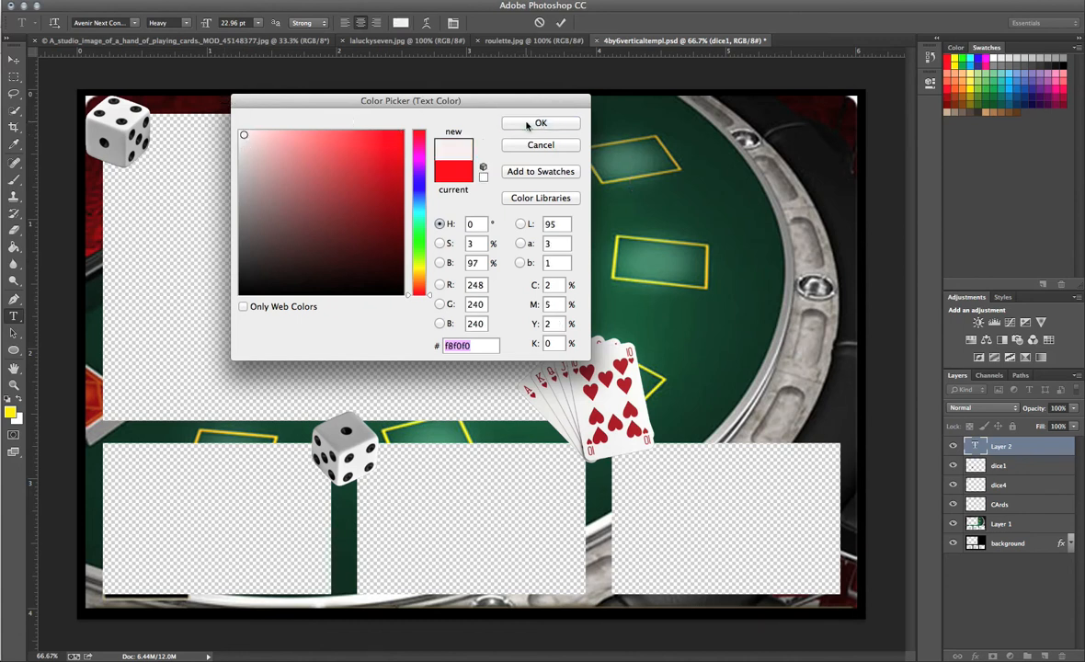
left_click(541, 123)
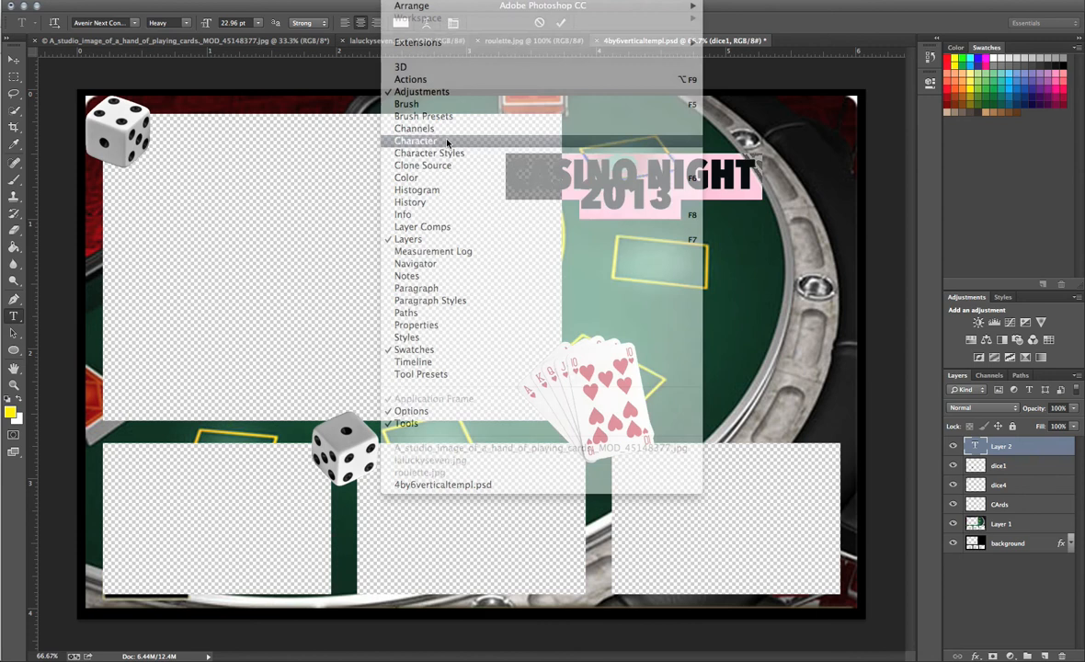
Step: Set title leading to 24 pt and move it to the table's right side
left_click(415, 140)
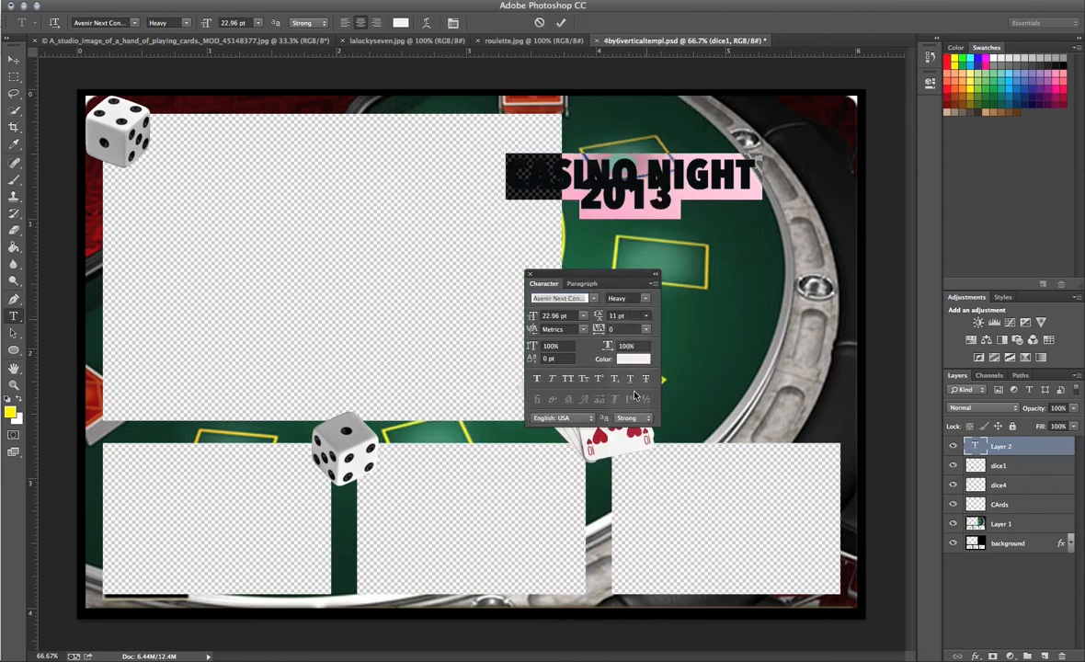
left_click(646, 316)
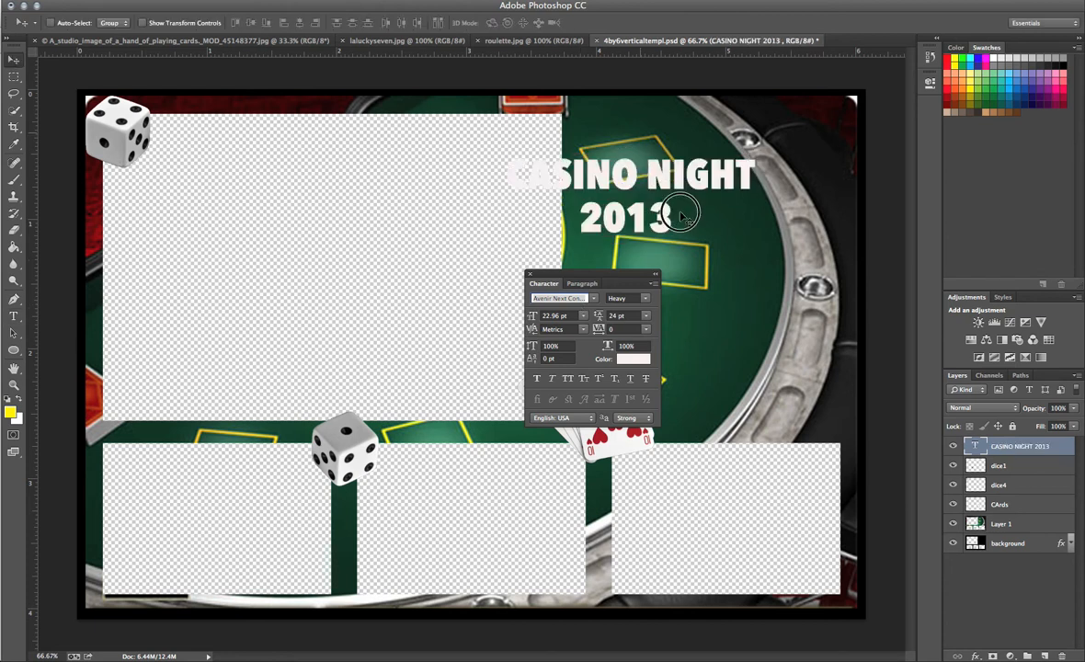
left_click_drag(653, 207, 713, 229)
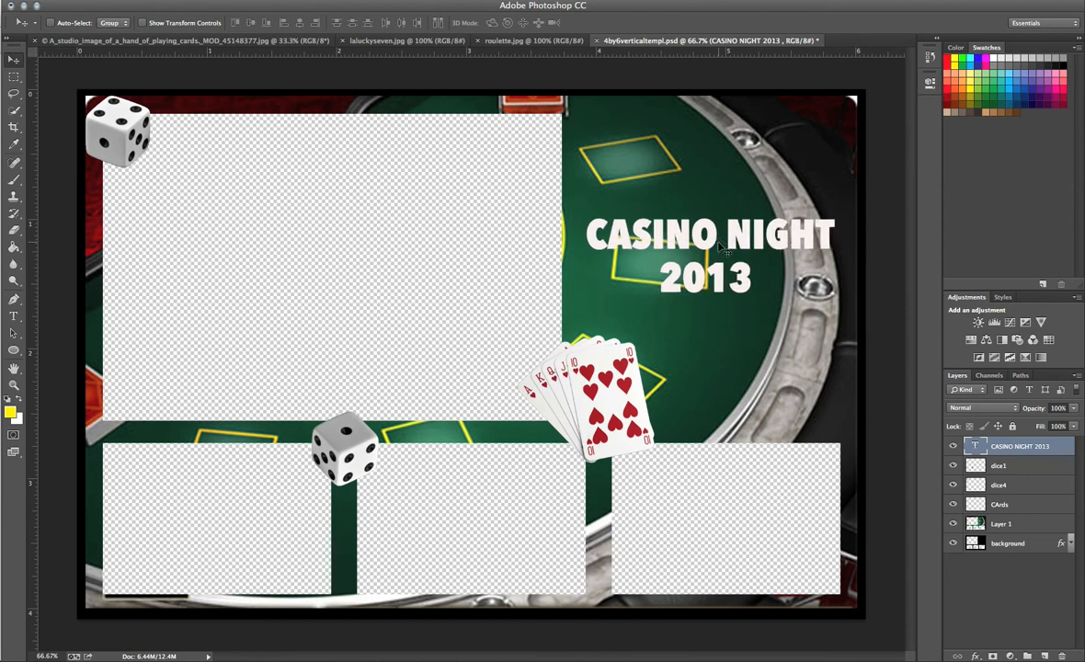
mouse_move(719, 248)
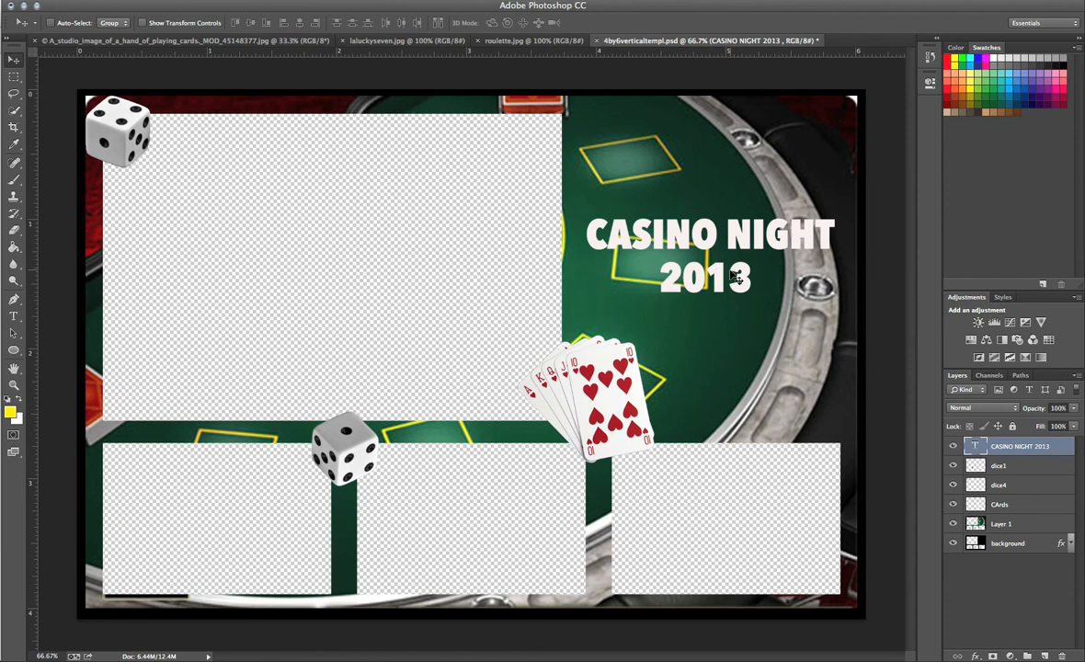
mouse_move(740, 424)
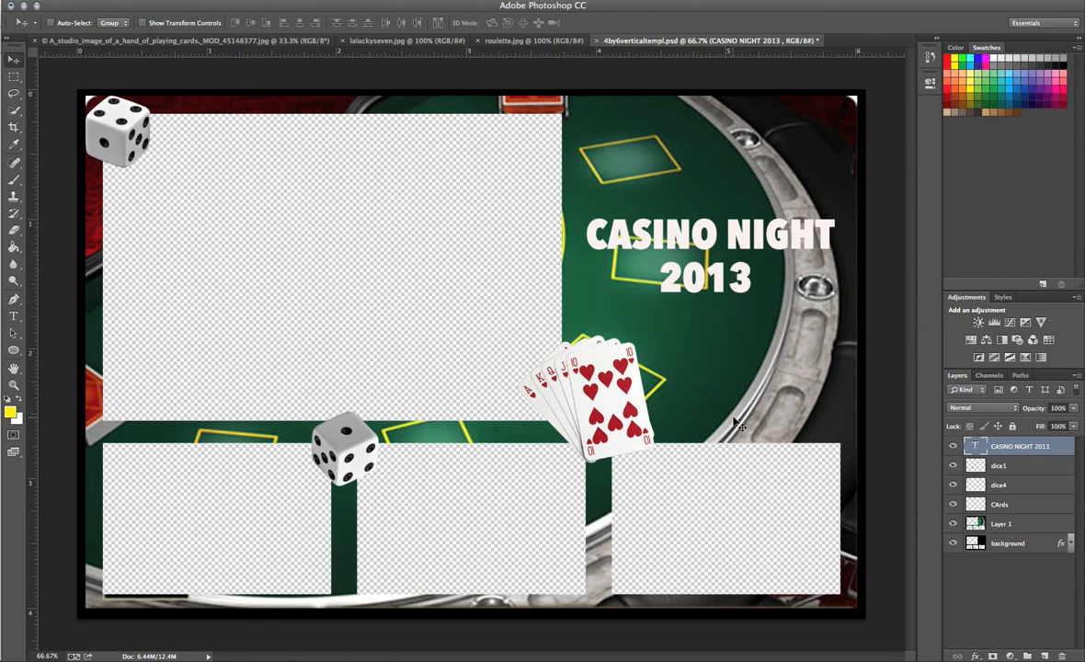
mouse_move(830, 432)
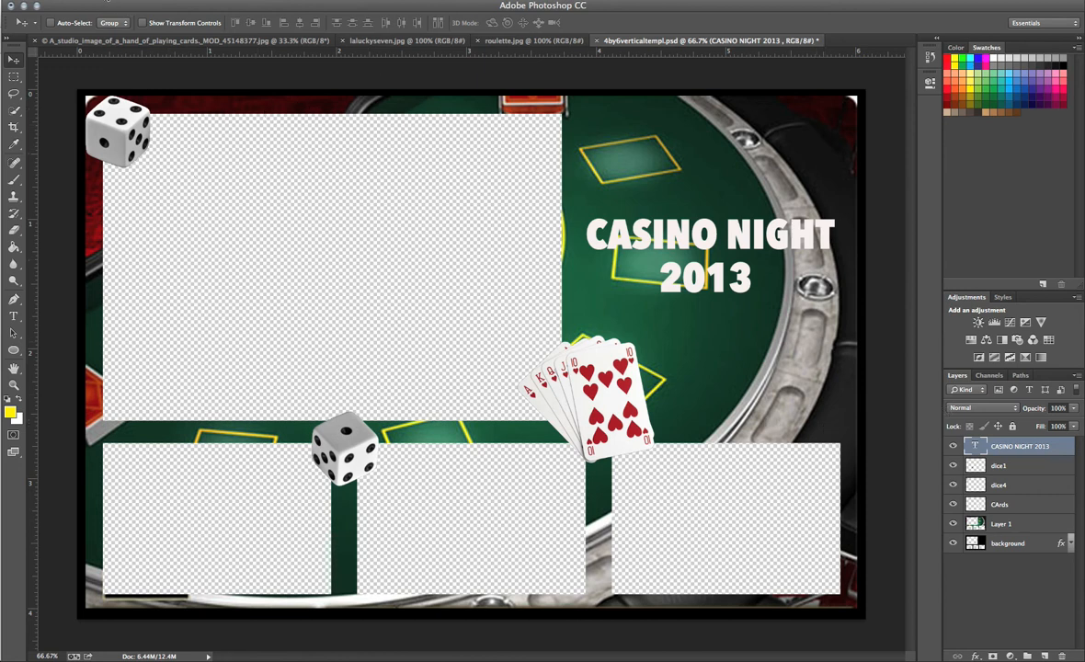
Step: Save the overlay as a PSD with Maximize Compatibility enabled
left_click(41, 9)
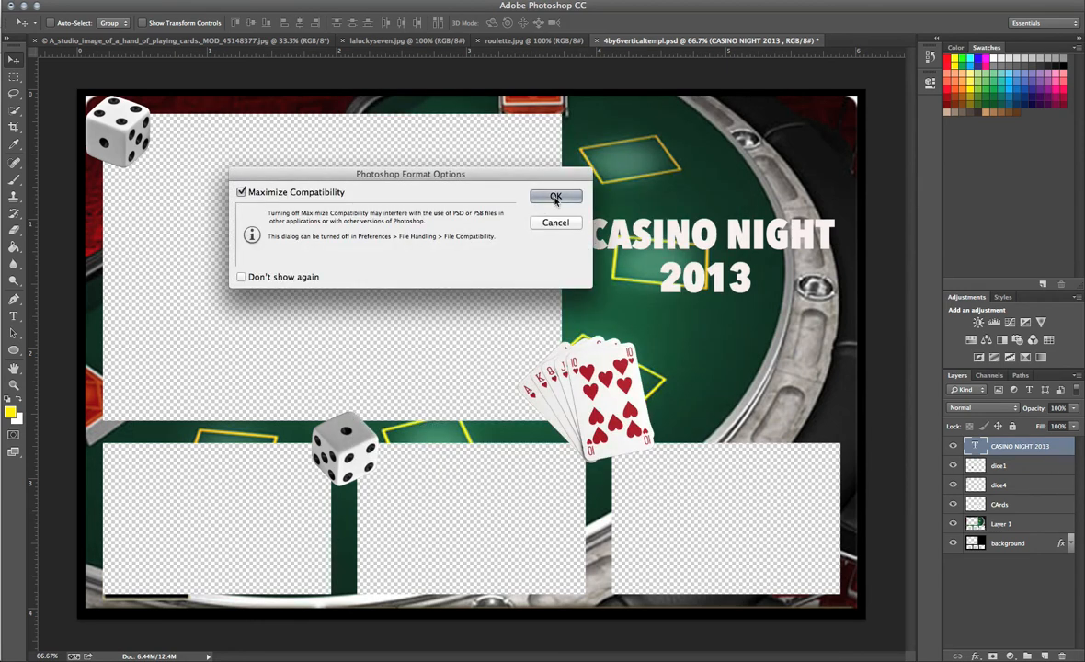
left_click(556, 197)
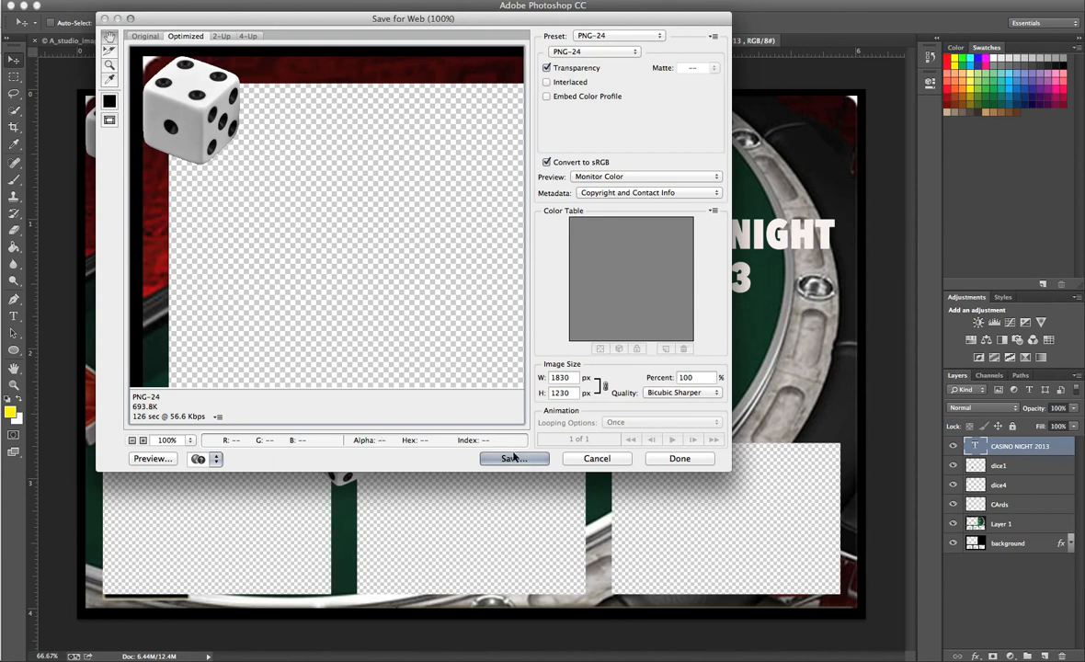
Step: Export the transparent PNG-24 as OVERLAY.png
left_click(513, 458)
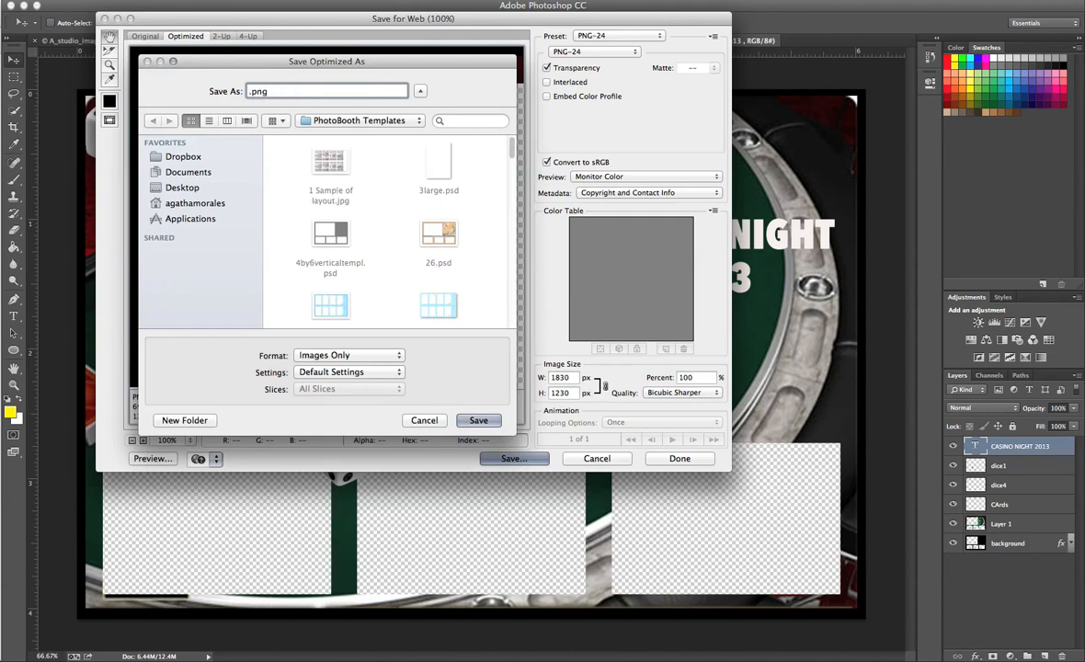
type("OVERA")
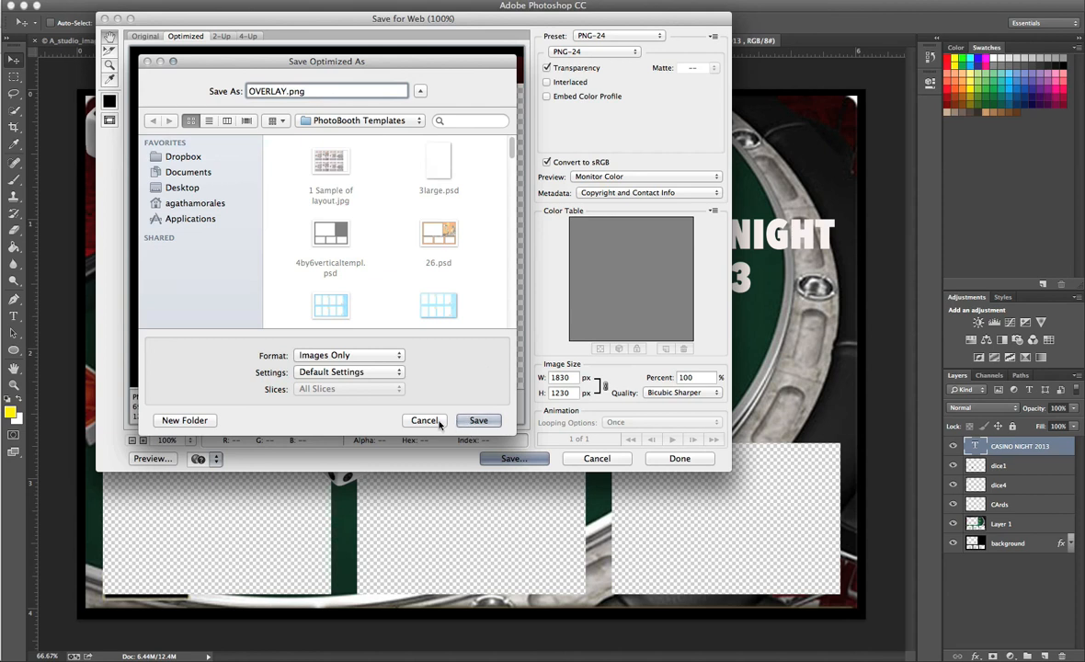
left_click(424, 421)
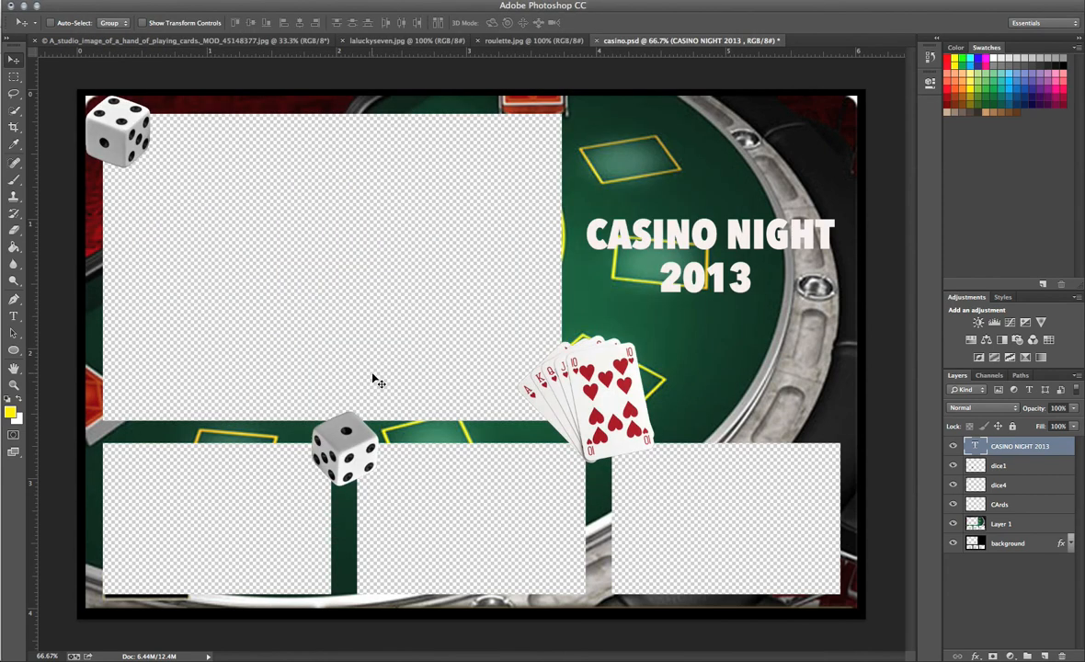